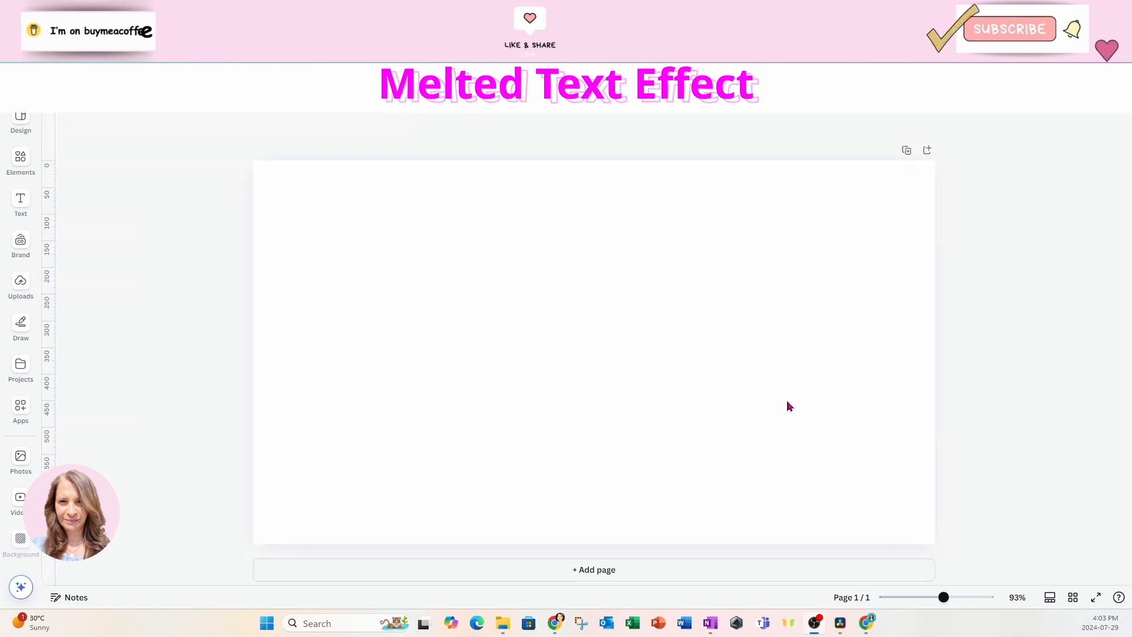
mouse_move(574, 265)
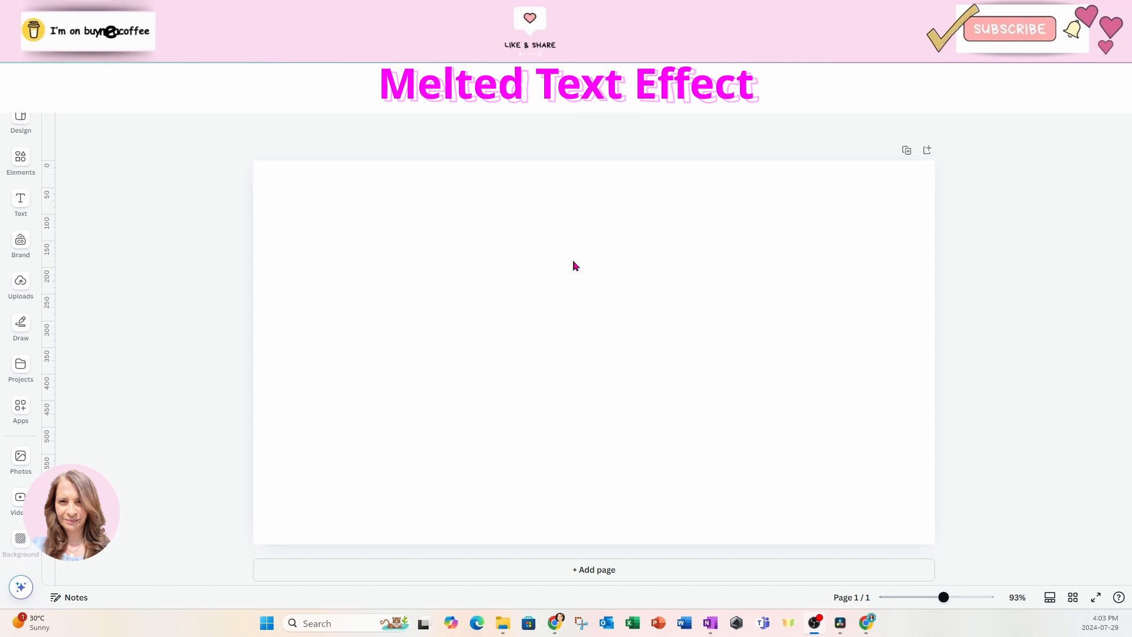
Check the design's file options and dismiss them.
click(52, 79)
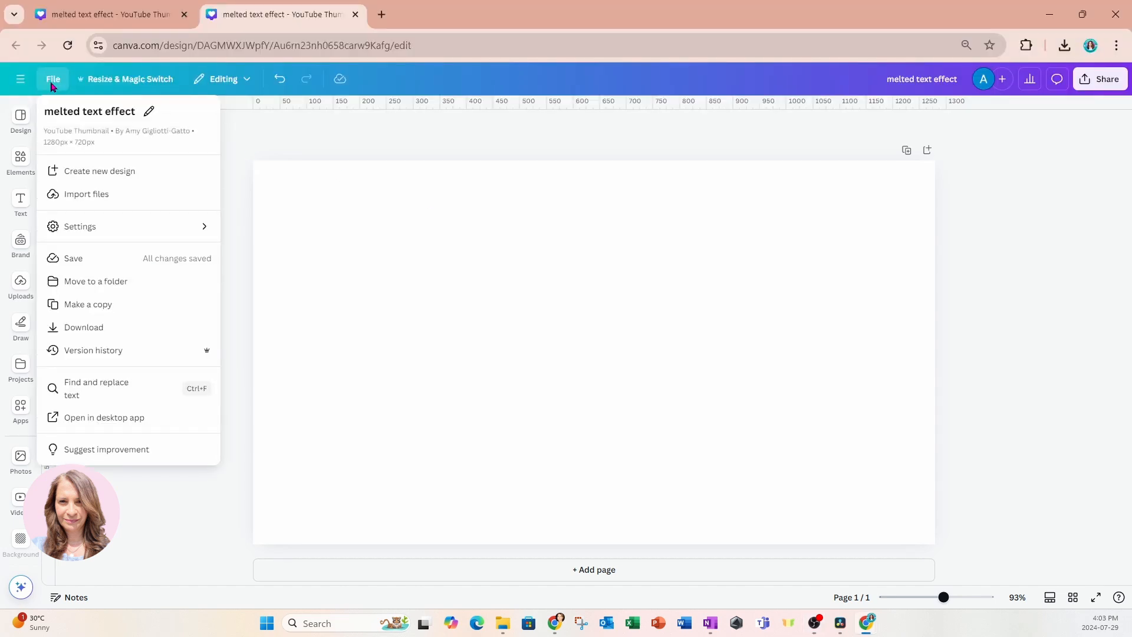
mouse_move(58, 153)
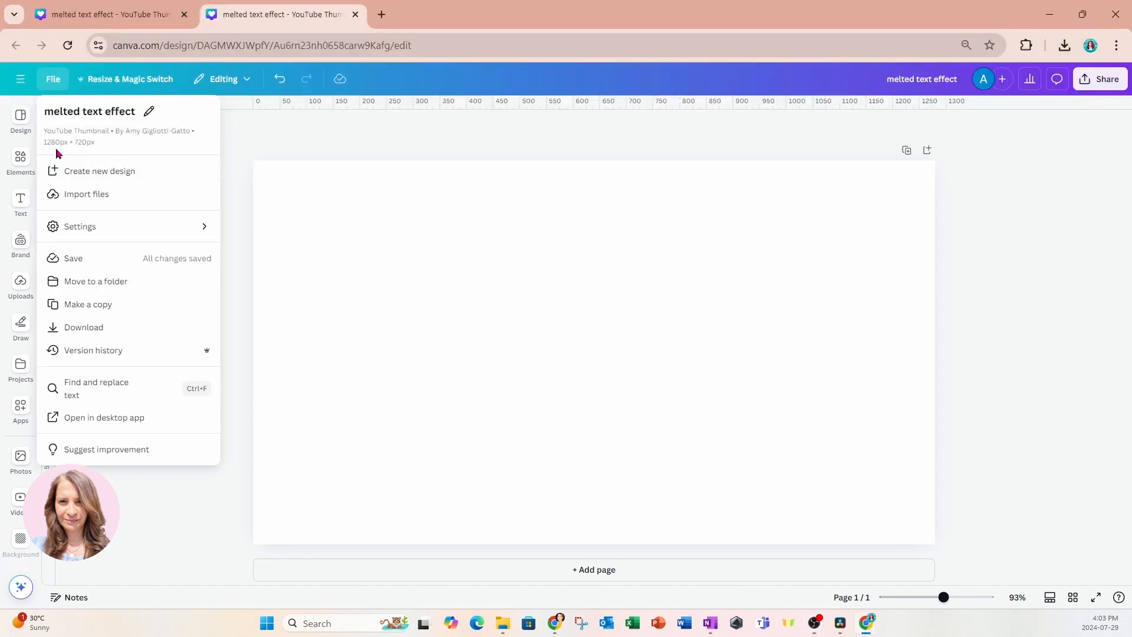
mouse_move(81, 154)
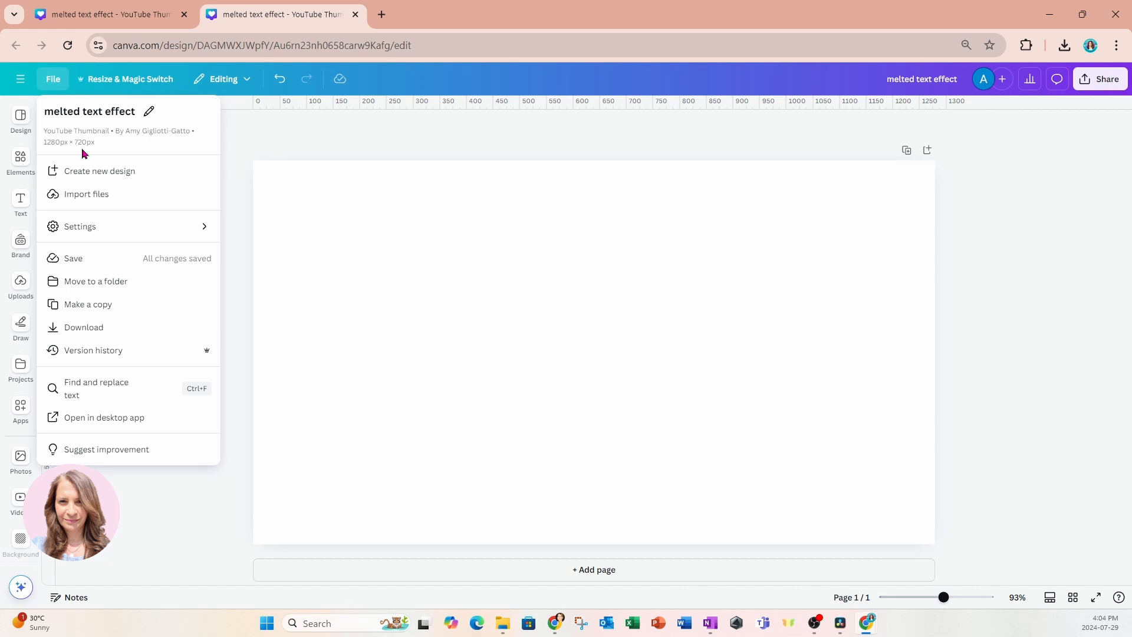
click(565, 379)
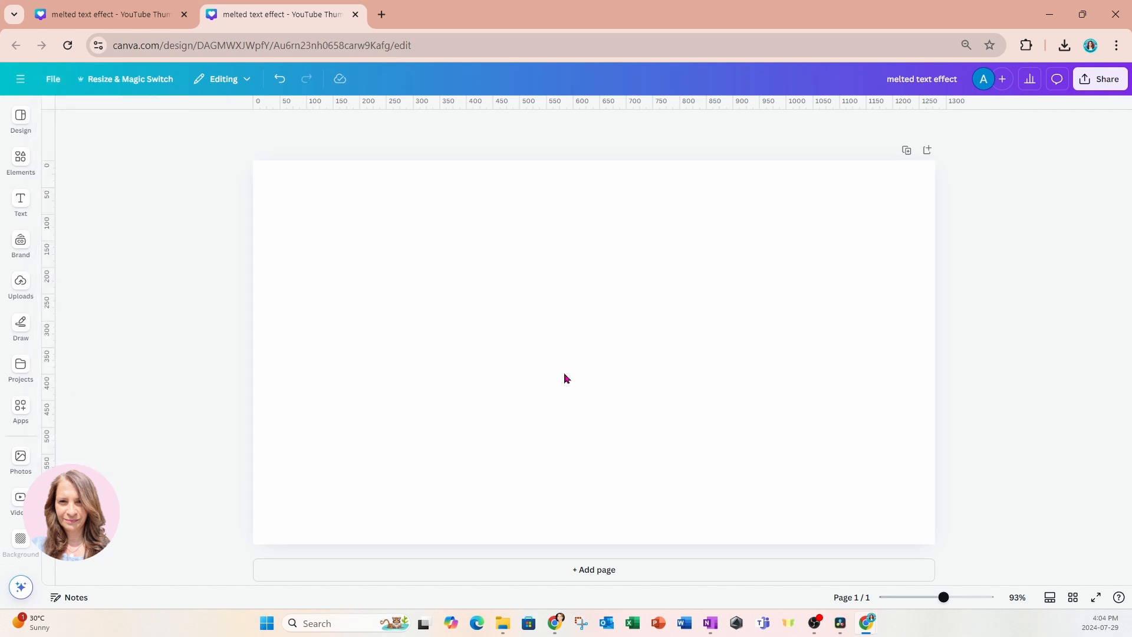
Add a large text box reading 'melted' to the blank page.
click(20, 202)
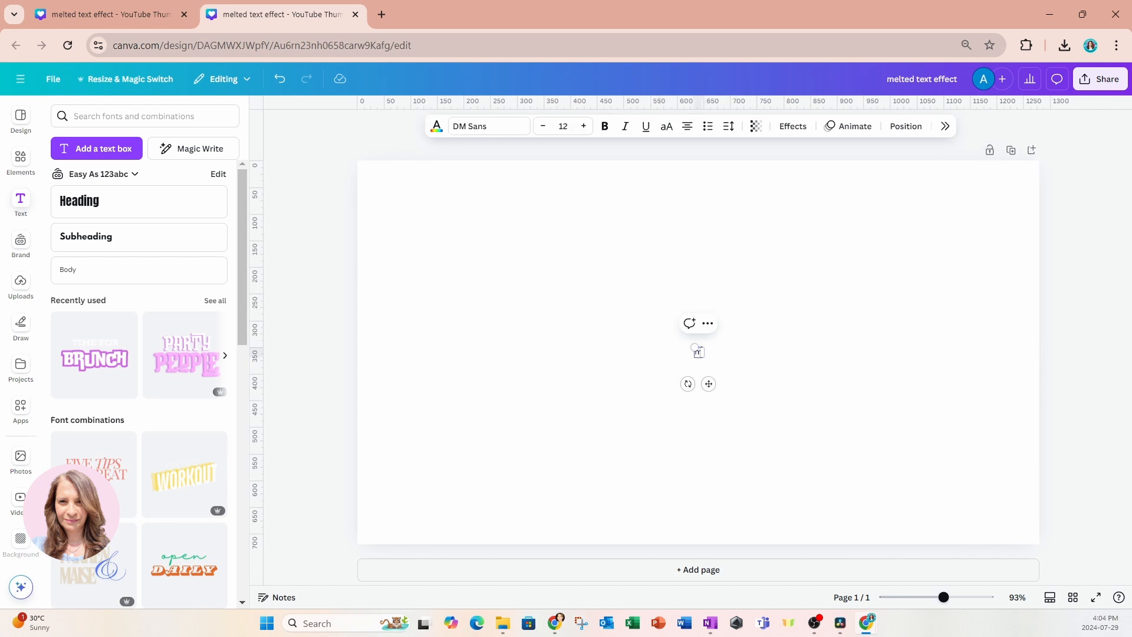
text(melted)
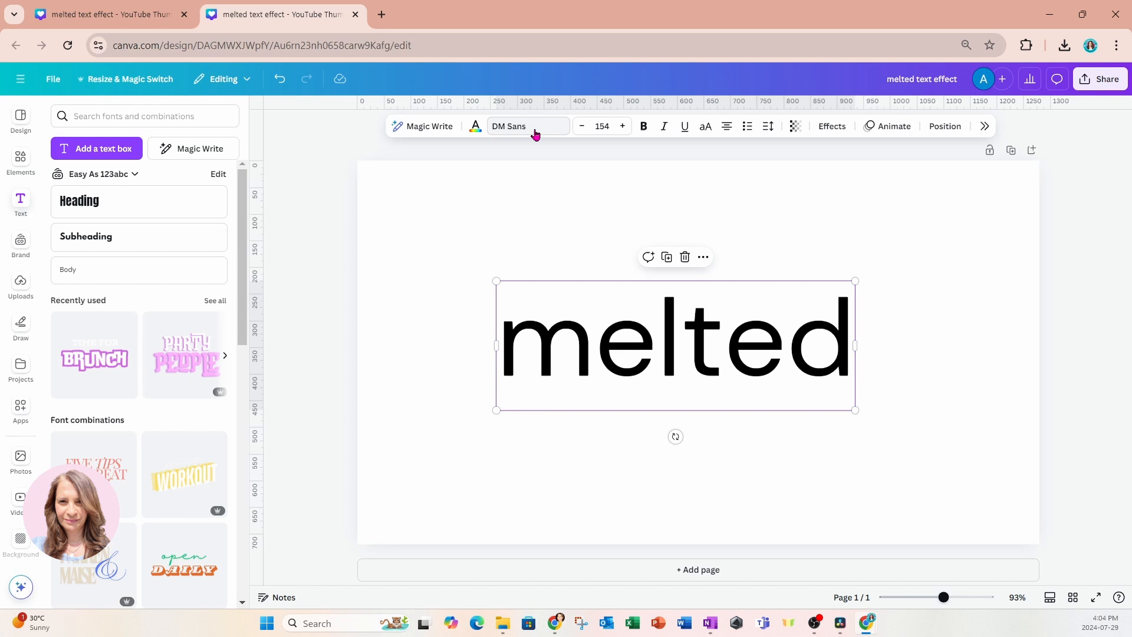
mouse_move(527, 126)
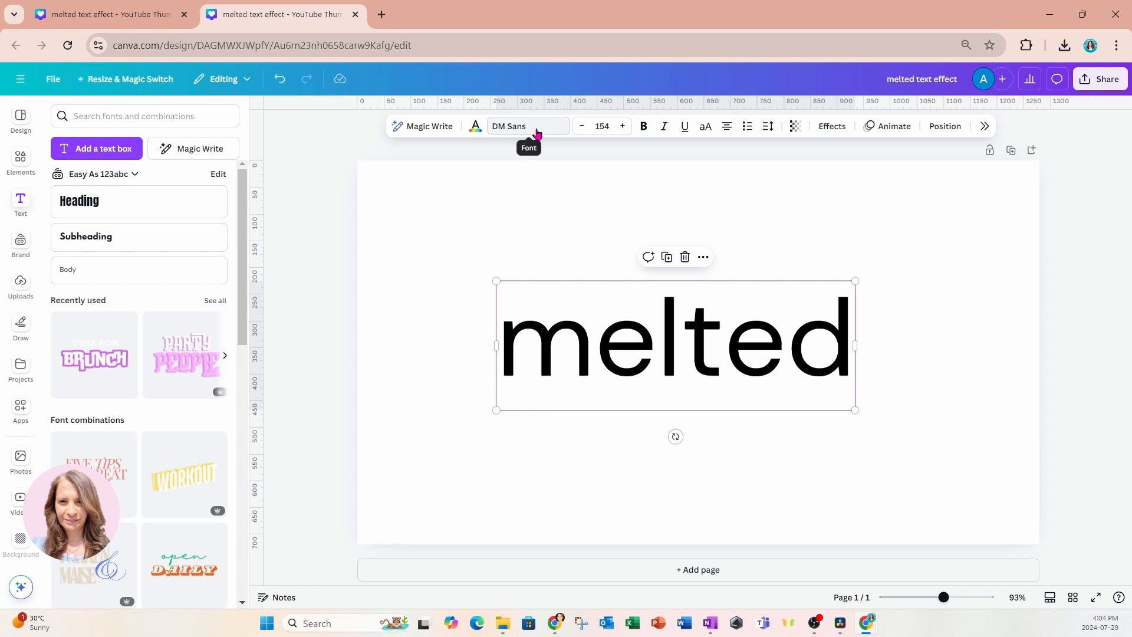
Change the 'melted' text font from DM Sans to Rubik Dirt via a 'rub' font search.
click(527, 126)
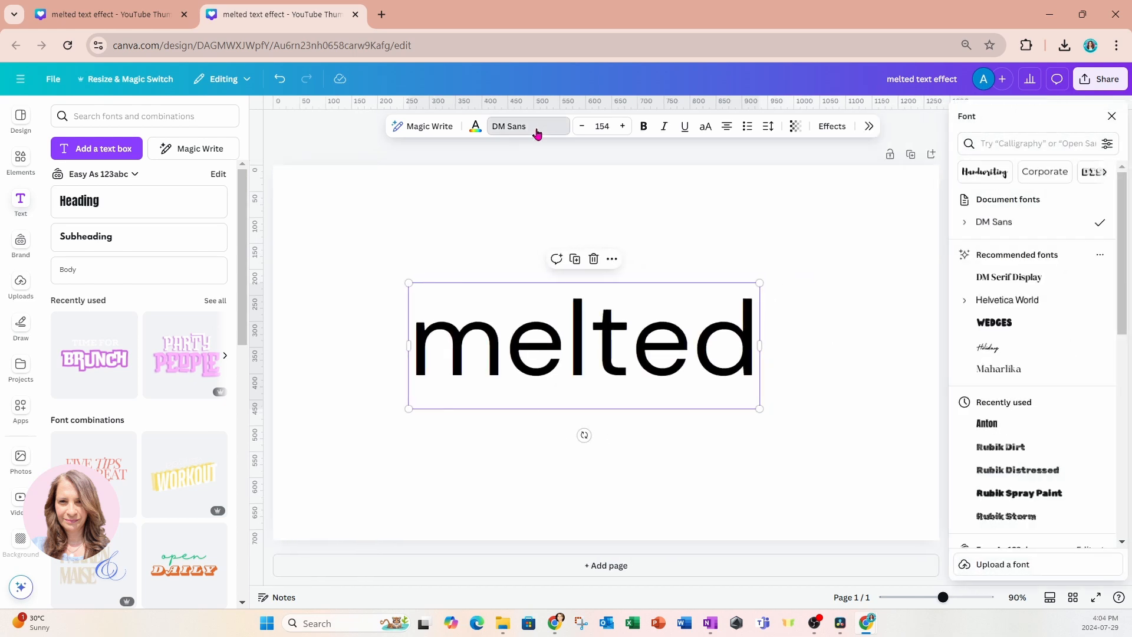
click(1033, 143)
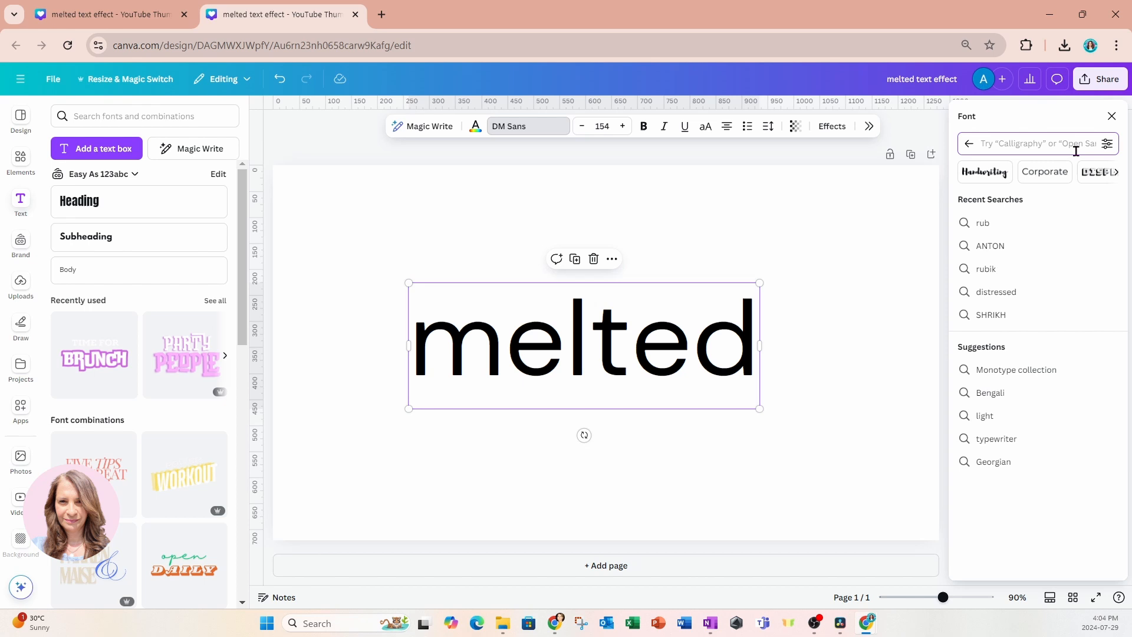
text(ru)
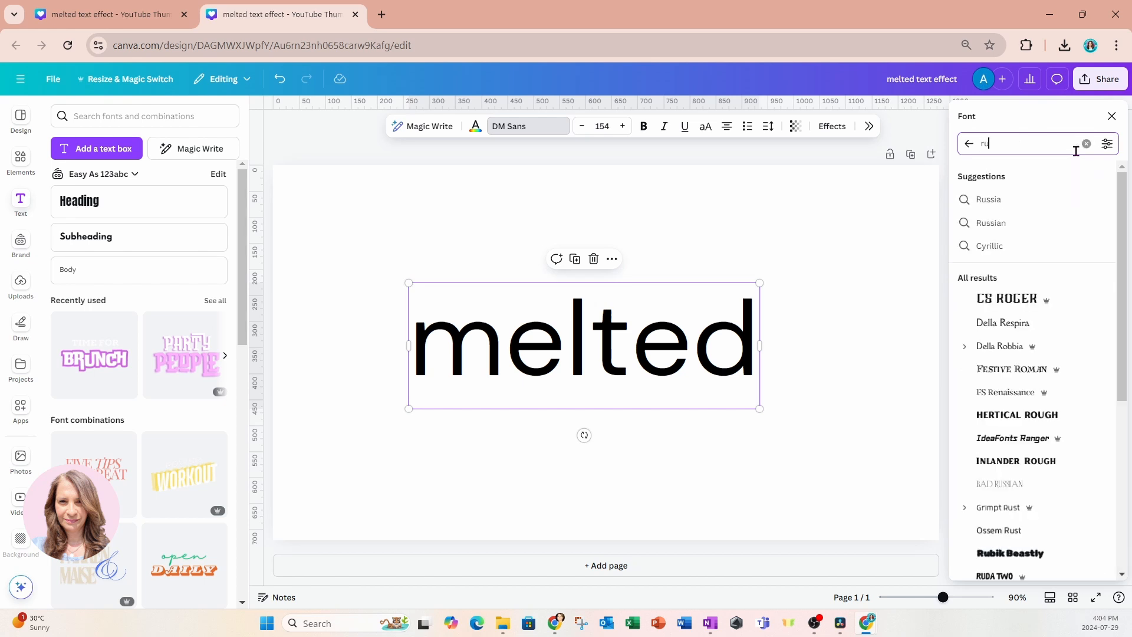
text(b)
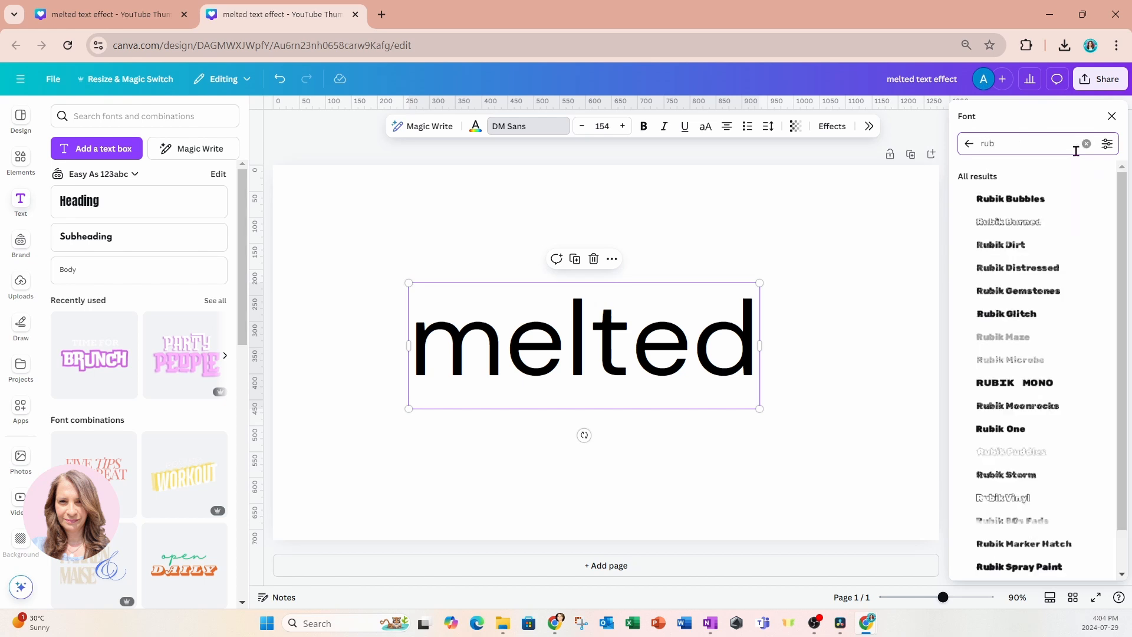
mouse_move(1025, 198)
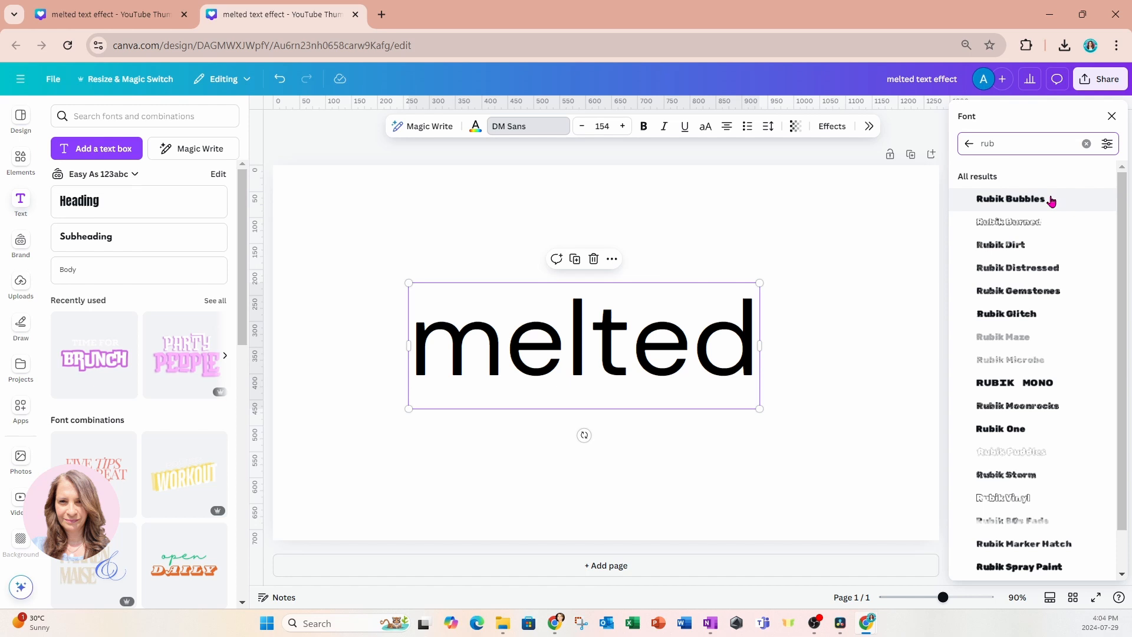
mouse_move(1037, 405)
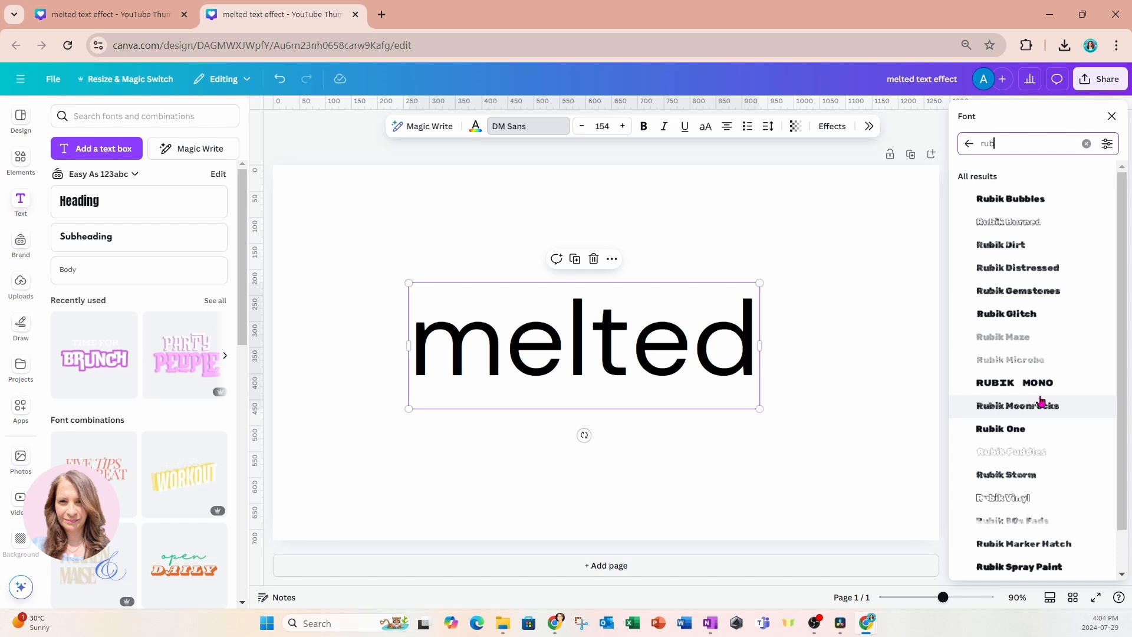
click(1000, 244)
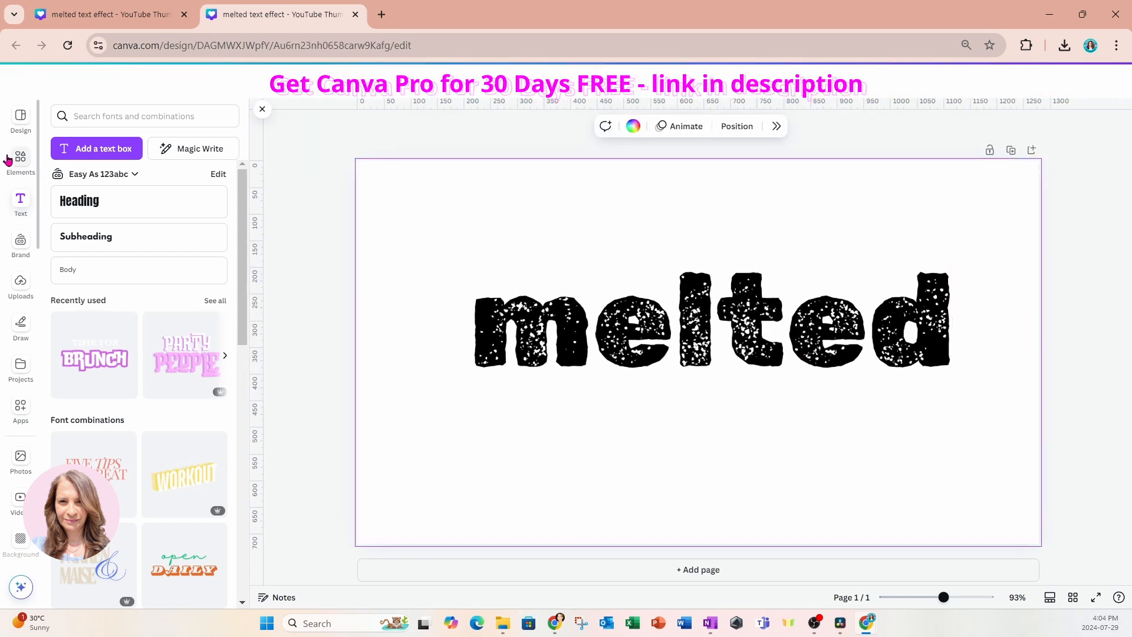
Browse all recently used elements to find the chocolate truffle photo.
click(20, 162)
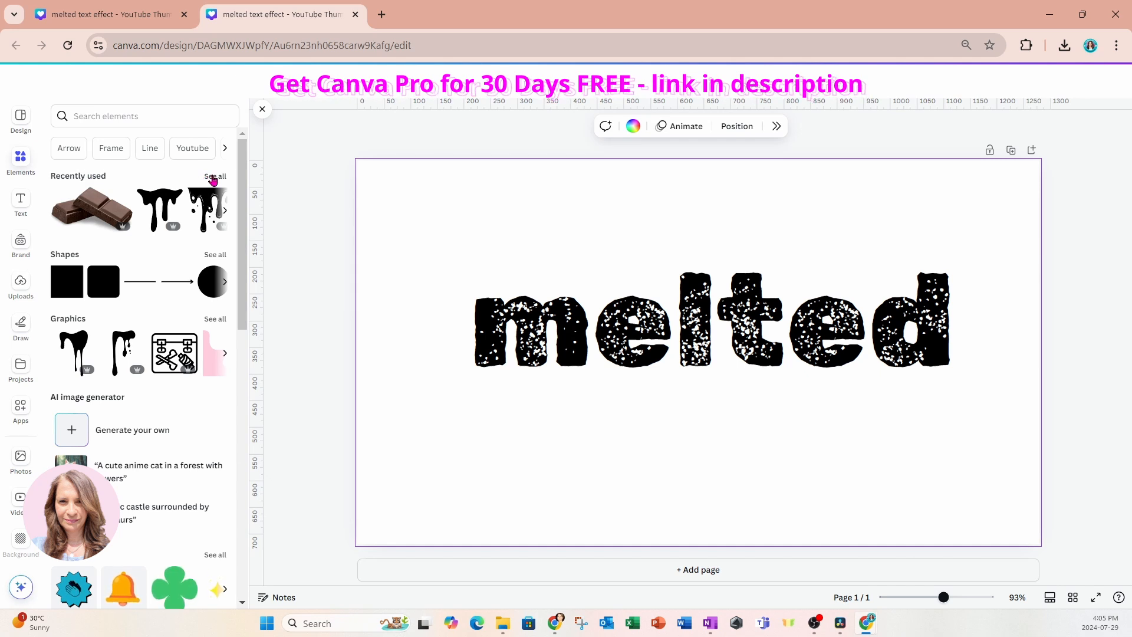
click(214, 176)
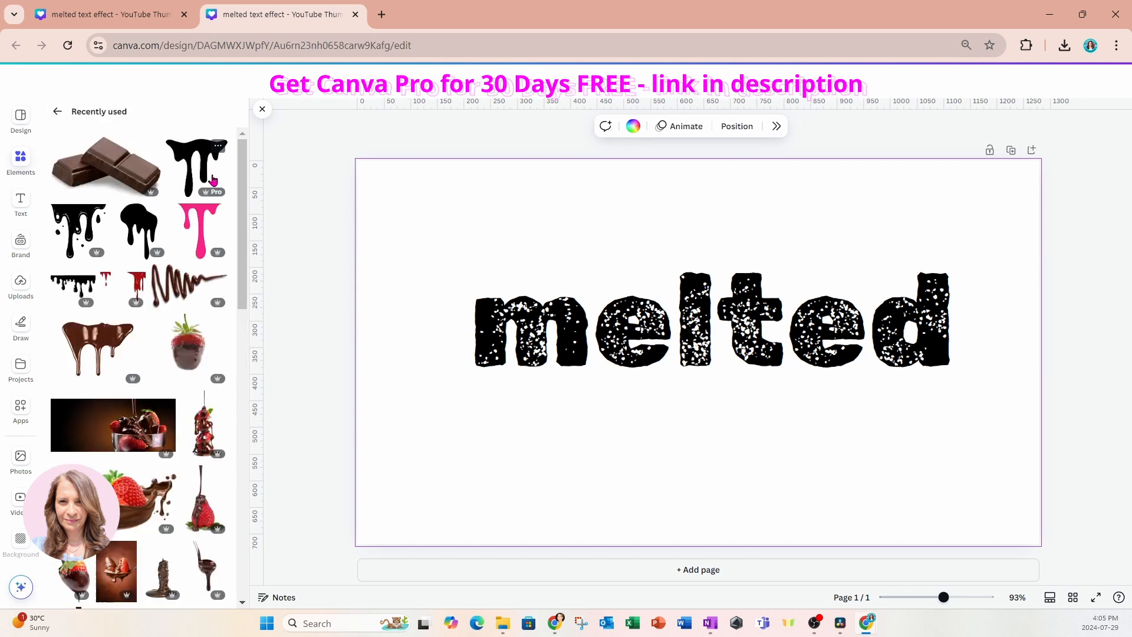
scroll(down, 3)
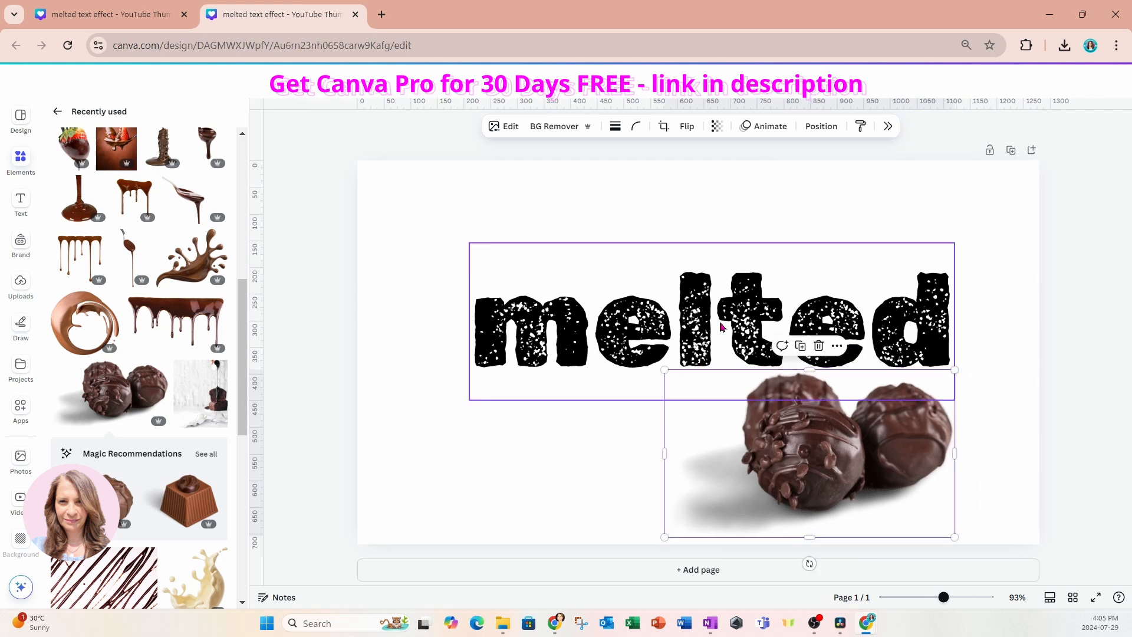
mouse_move(583, 385)
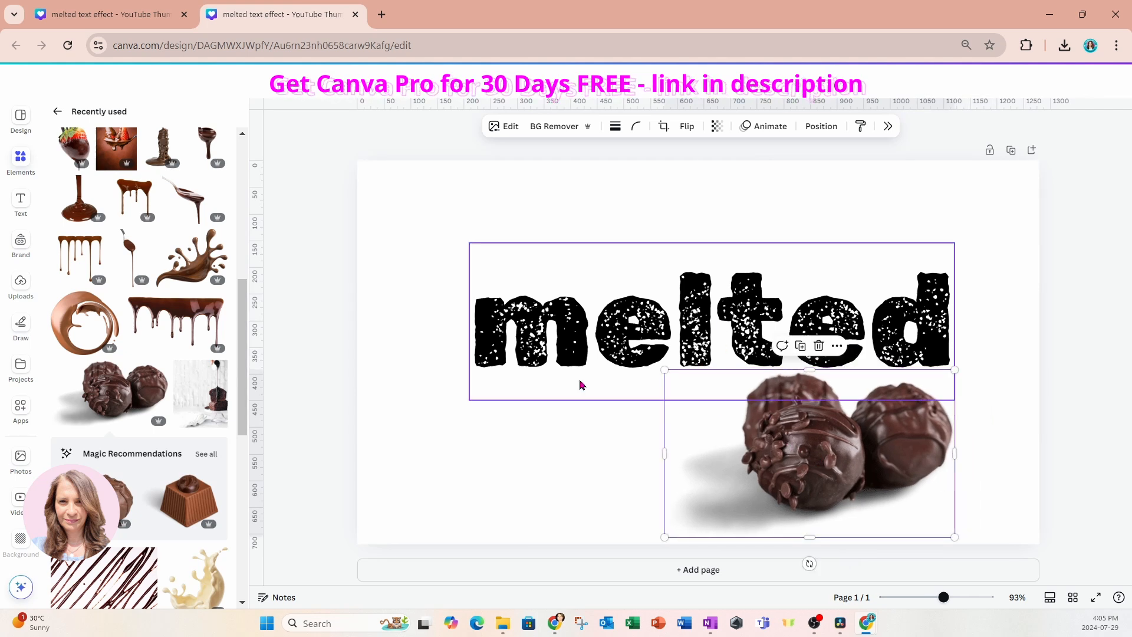
Colour the 'melted' text the dark chocolate brown from the truffle photo's colours, then deselect it.
click(556, 321)
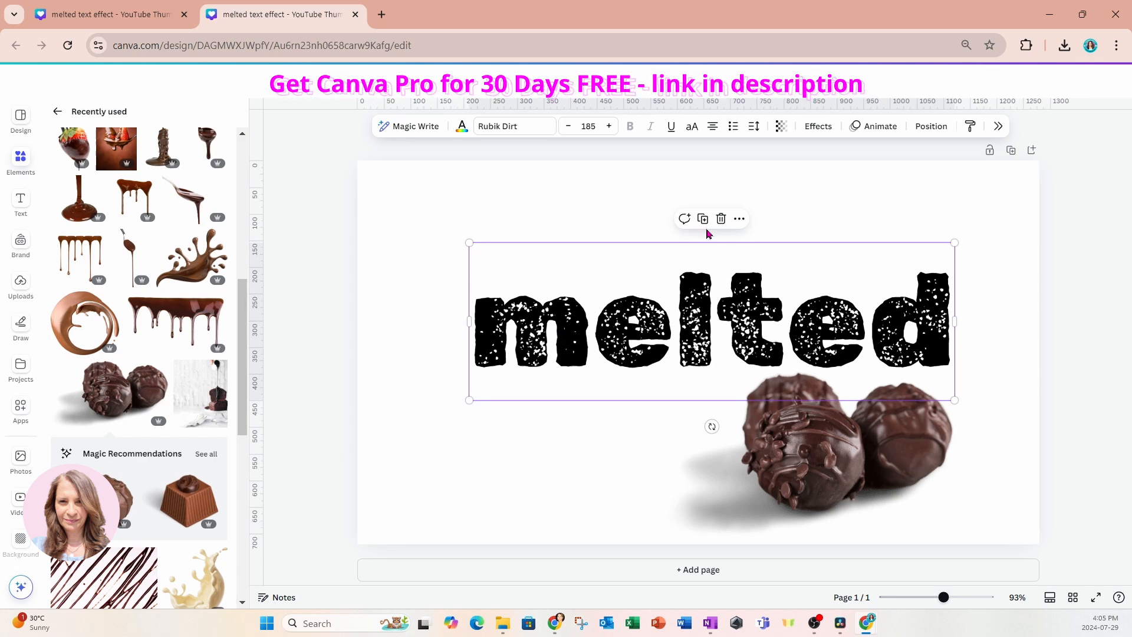
mouse_move(461, 126)
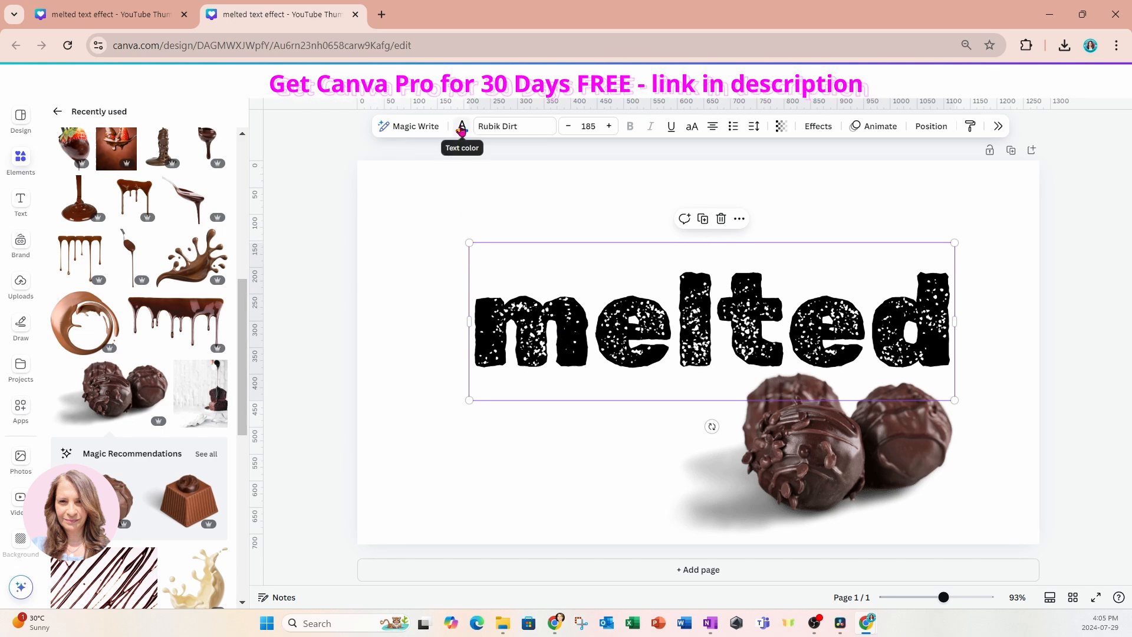
click(462, 126)
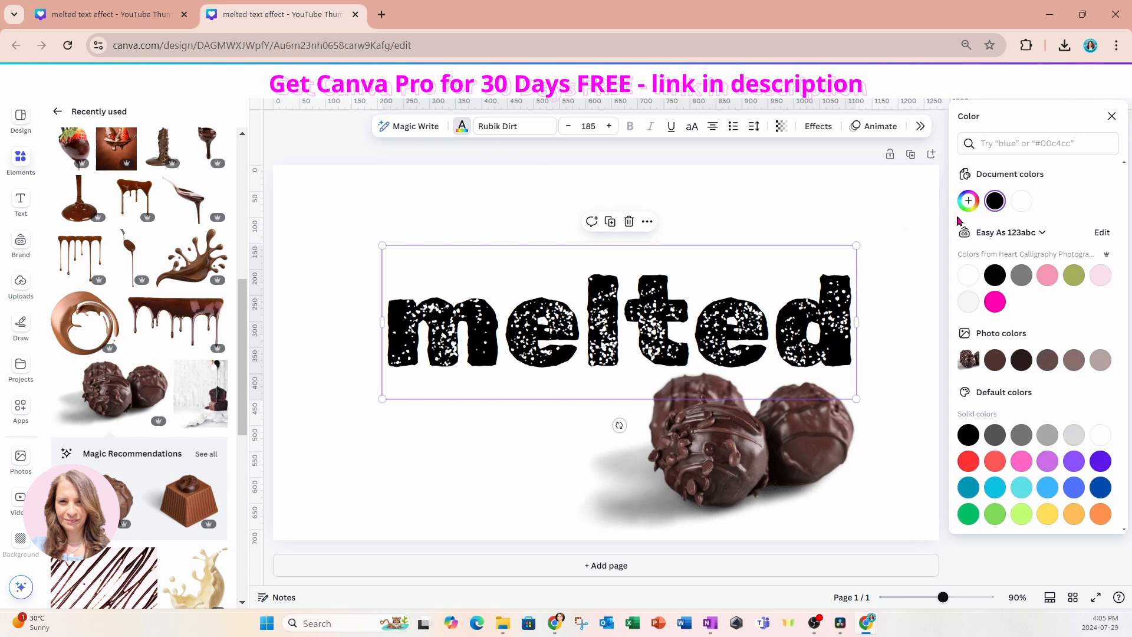
mouse_move(1021, 360)
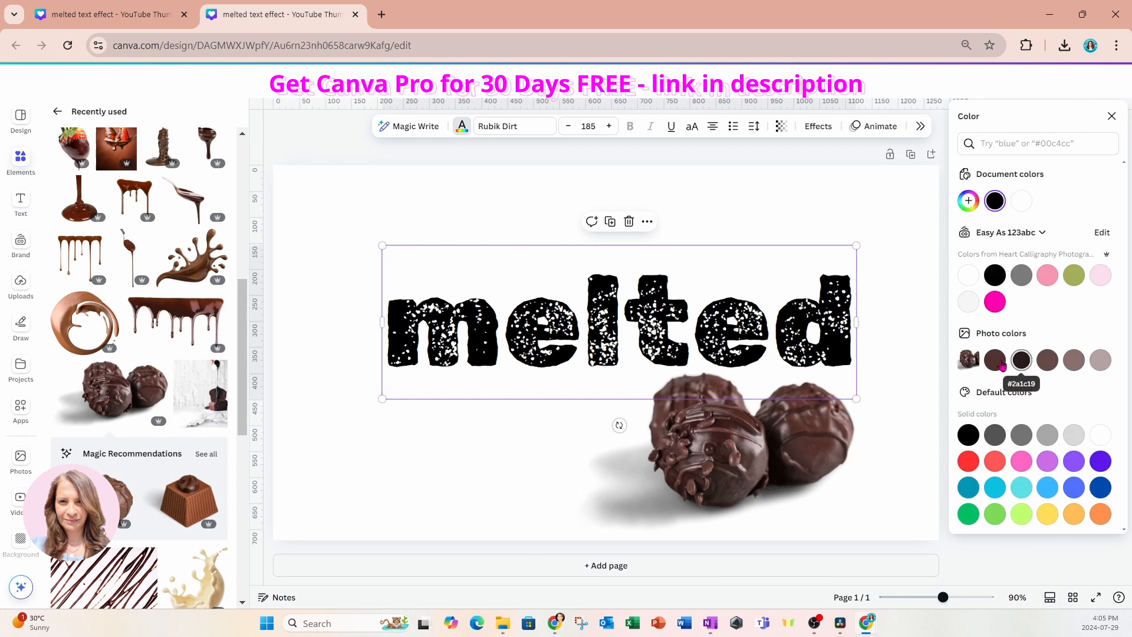
mouse_move(994, 359)
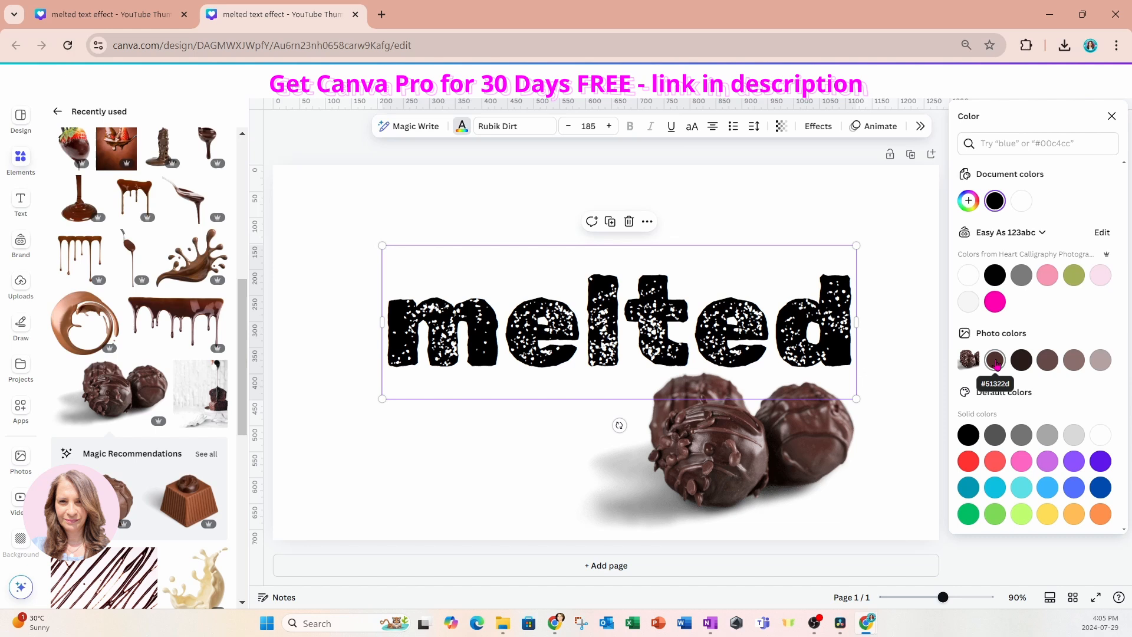
click(994, 359)
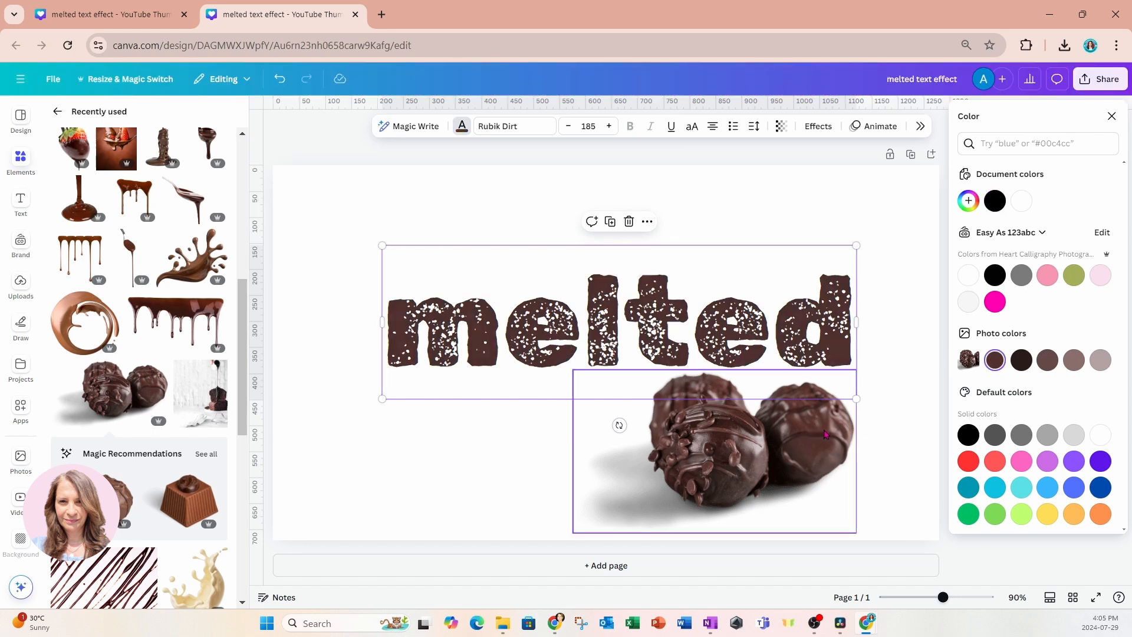
click(755, 375)
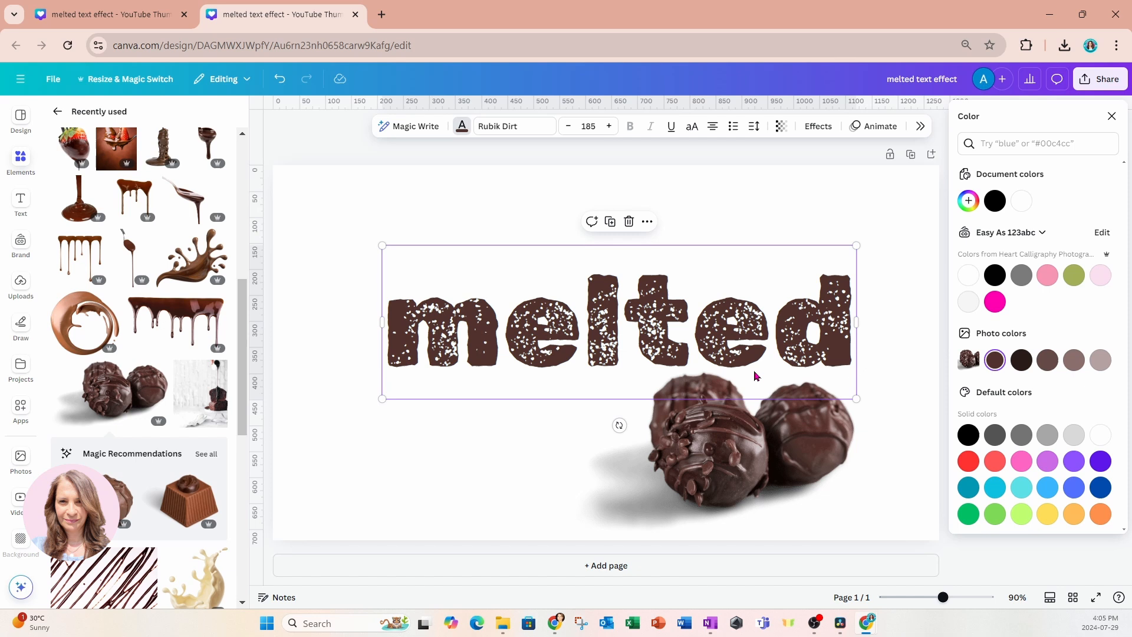
mouse_move(613, 329)
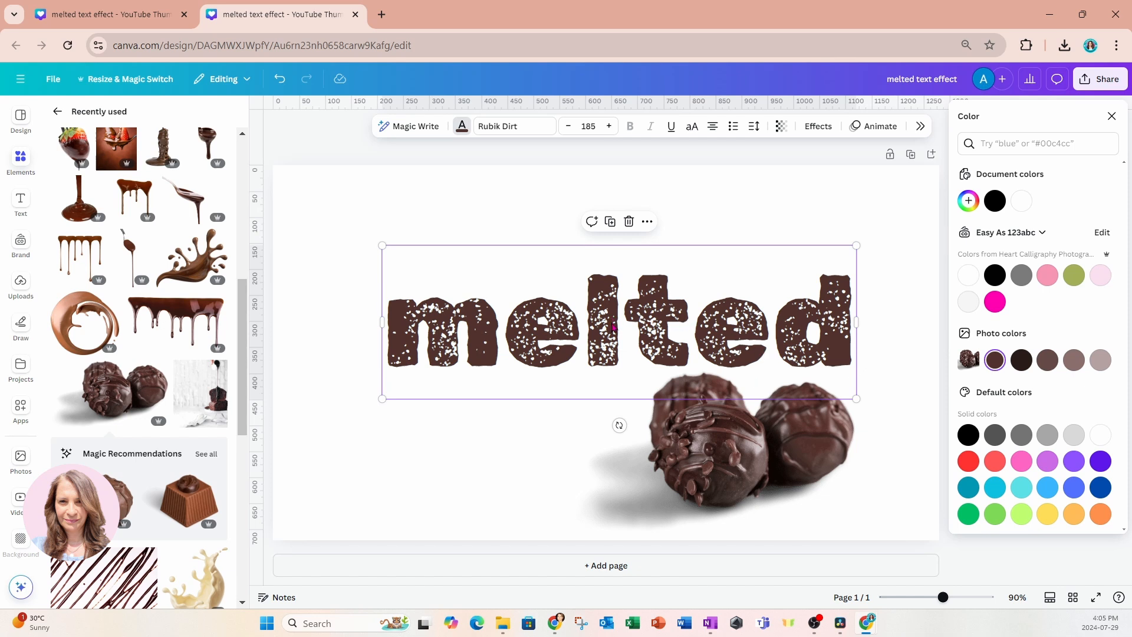
click(744, 453)
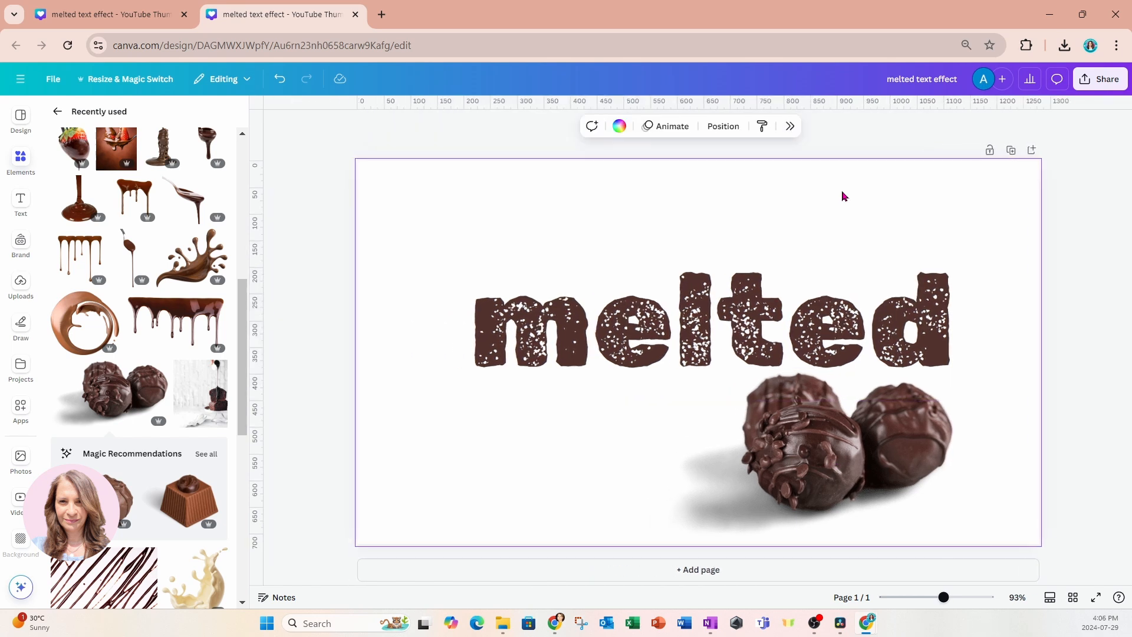
Nudge the truffle photo lower and return to the main Elements browse page.
click(671, 340)
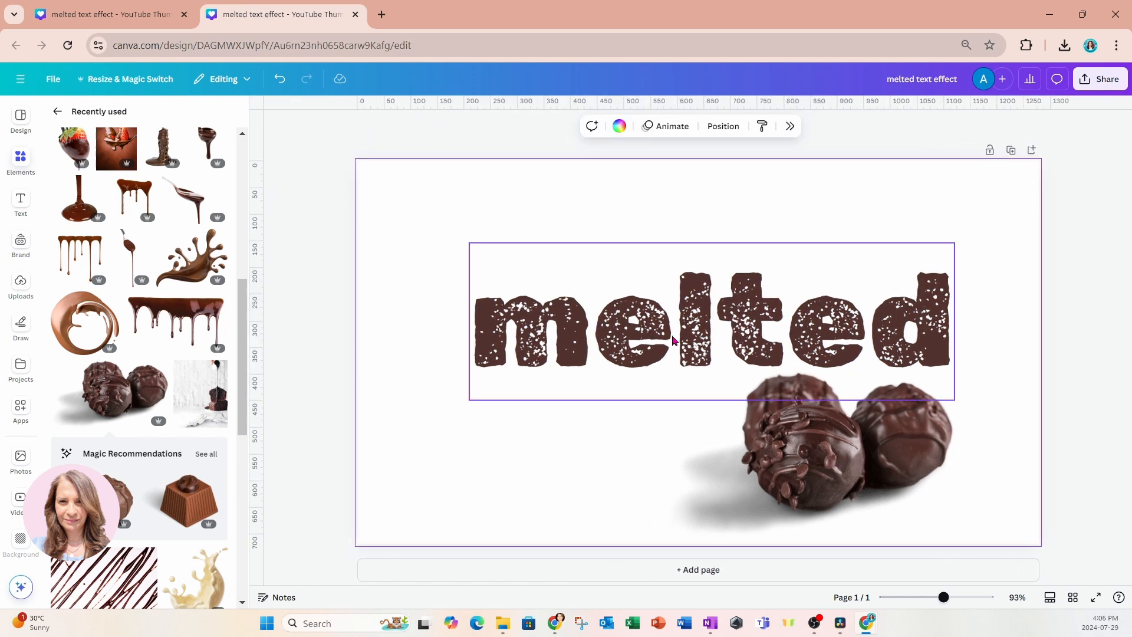
click(811, 456)
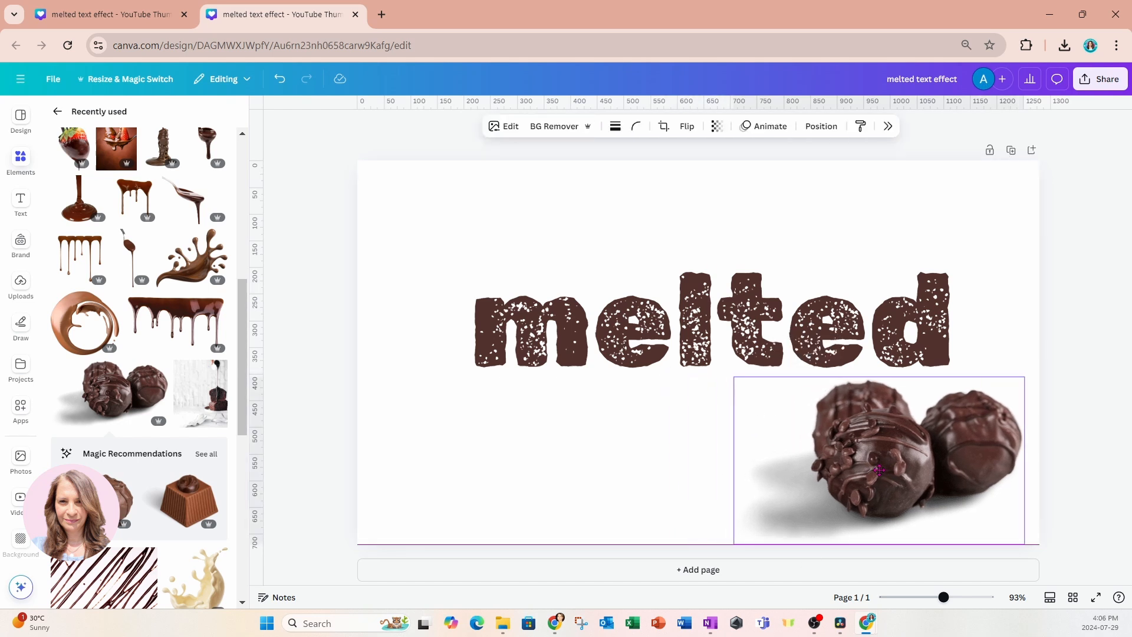
click(879, 460)
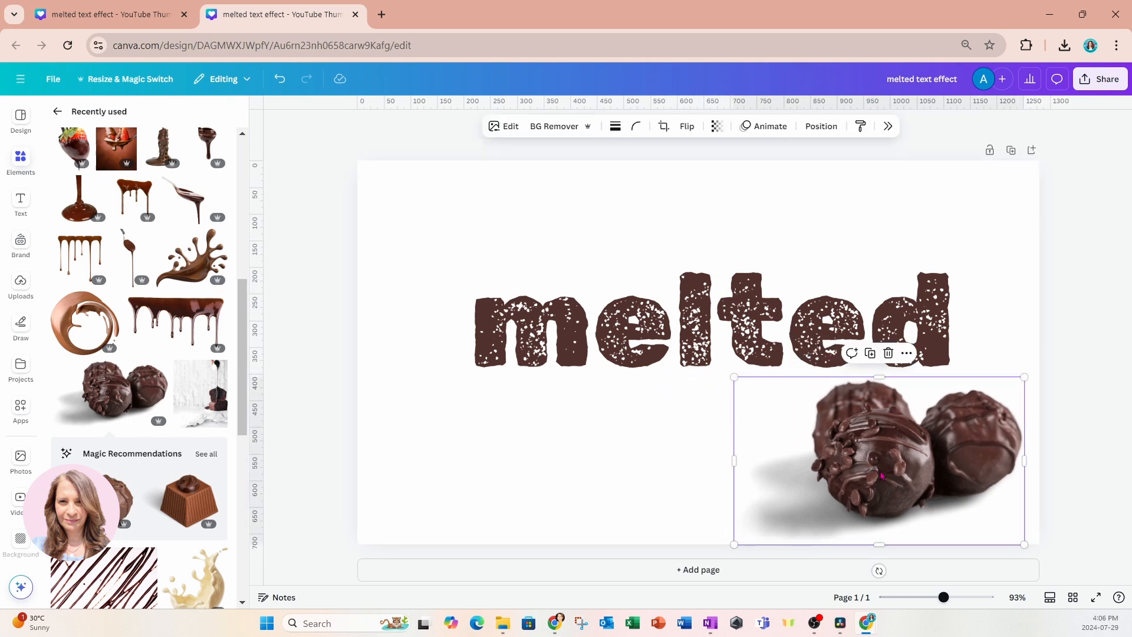
mouse_move(20, 159)
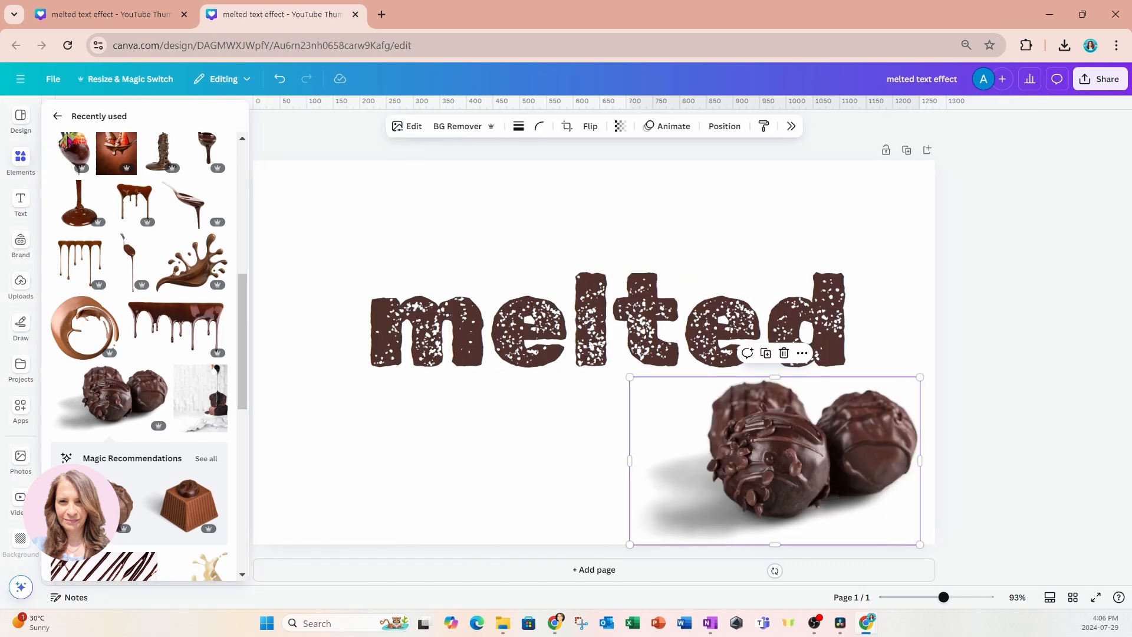
click(57, 115)
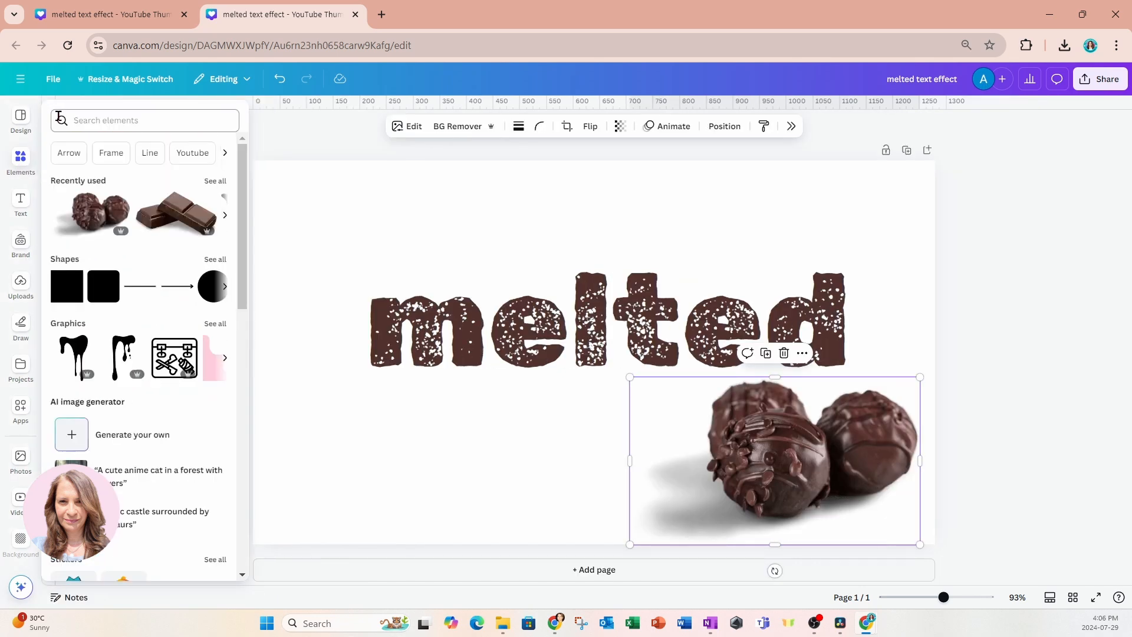
Search elements for 'driping liquid' and show only Graphics results.
click(144, 121)
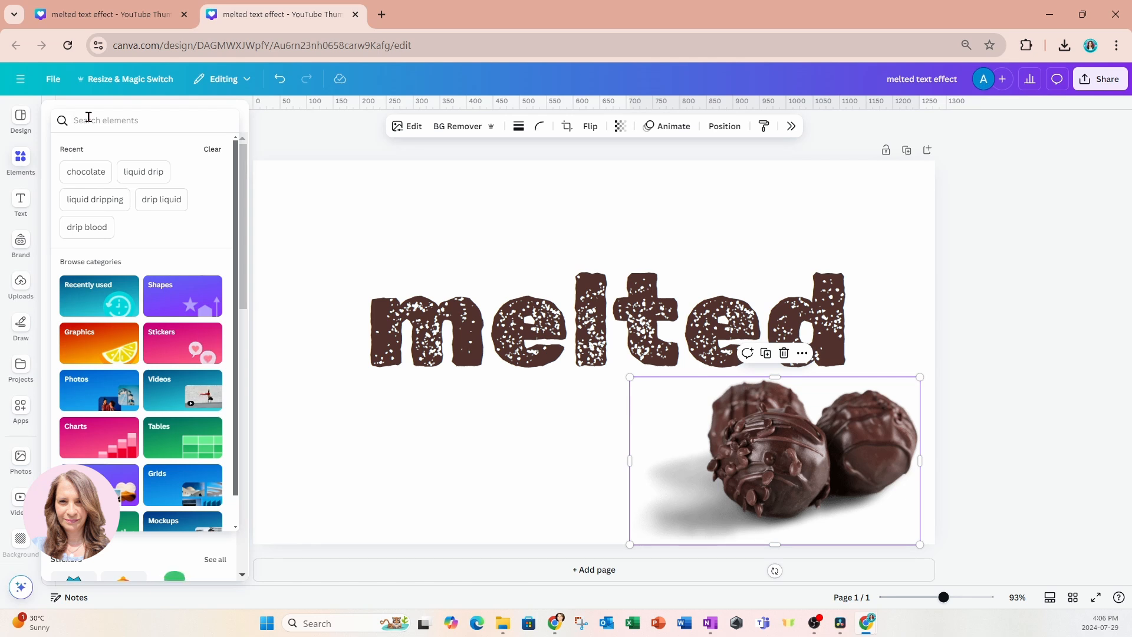
text(dri)
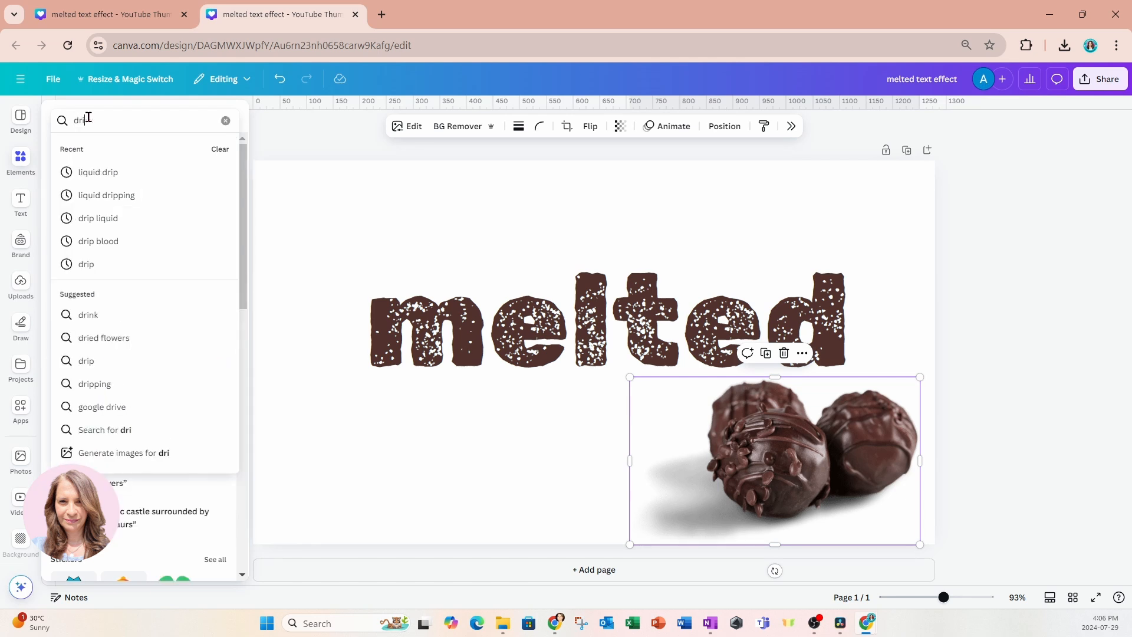
text(ping liquid)
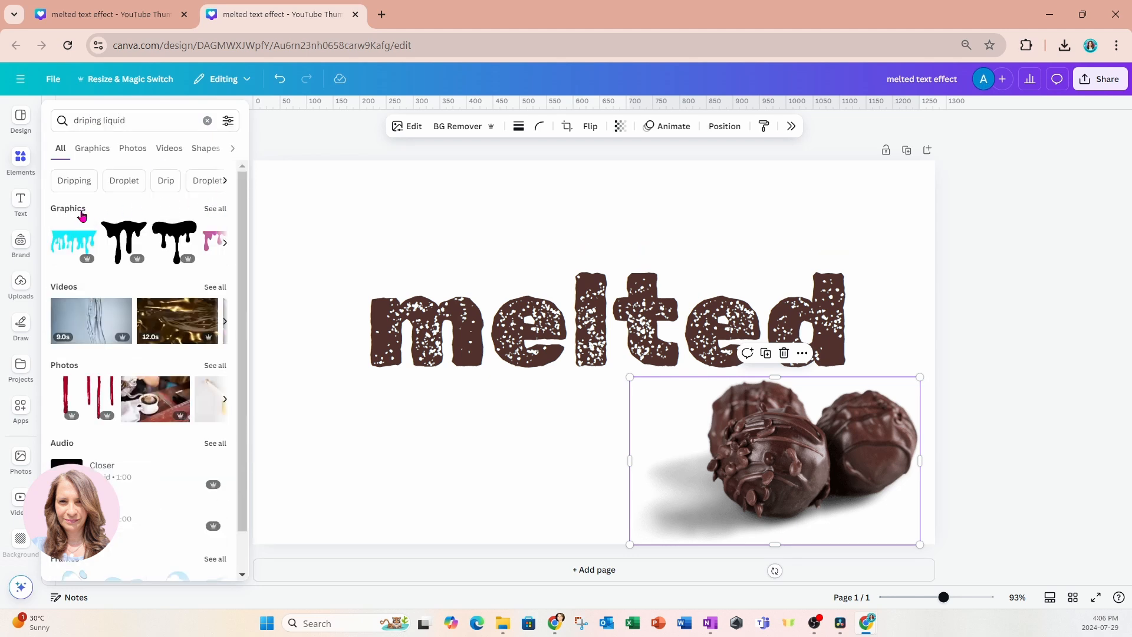
click(92, 149)
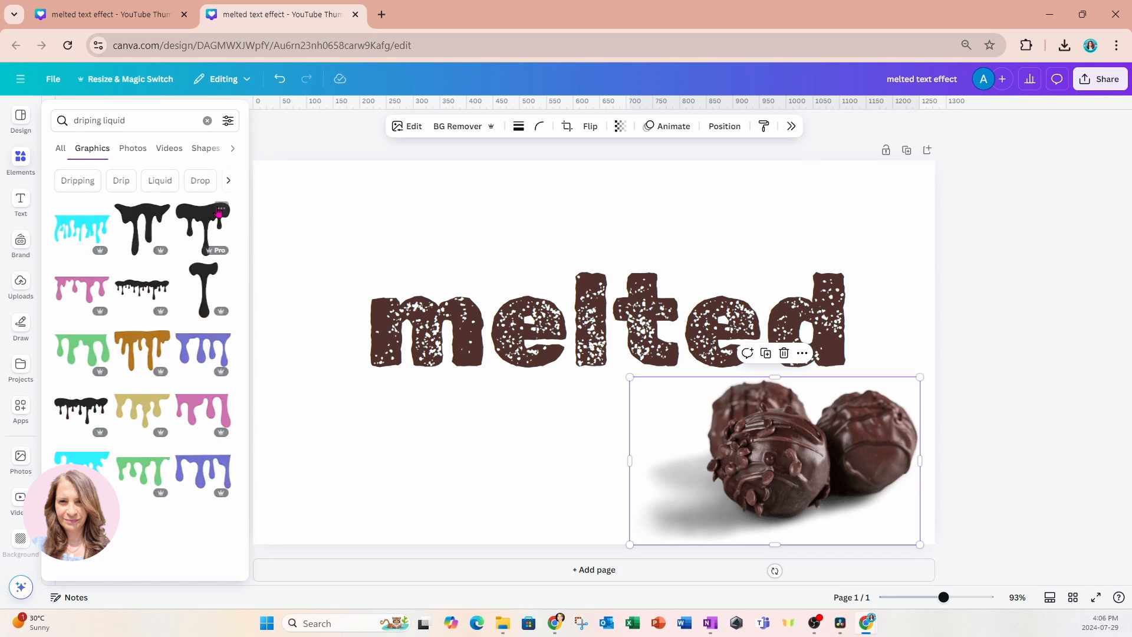
Place a small black drip graphic under the 'e' and recolour it chocolate brown.
scroll(down, 3)
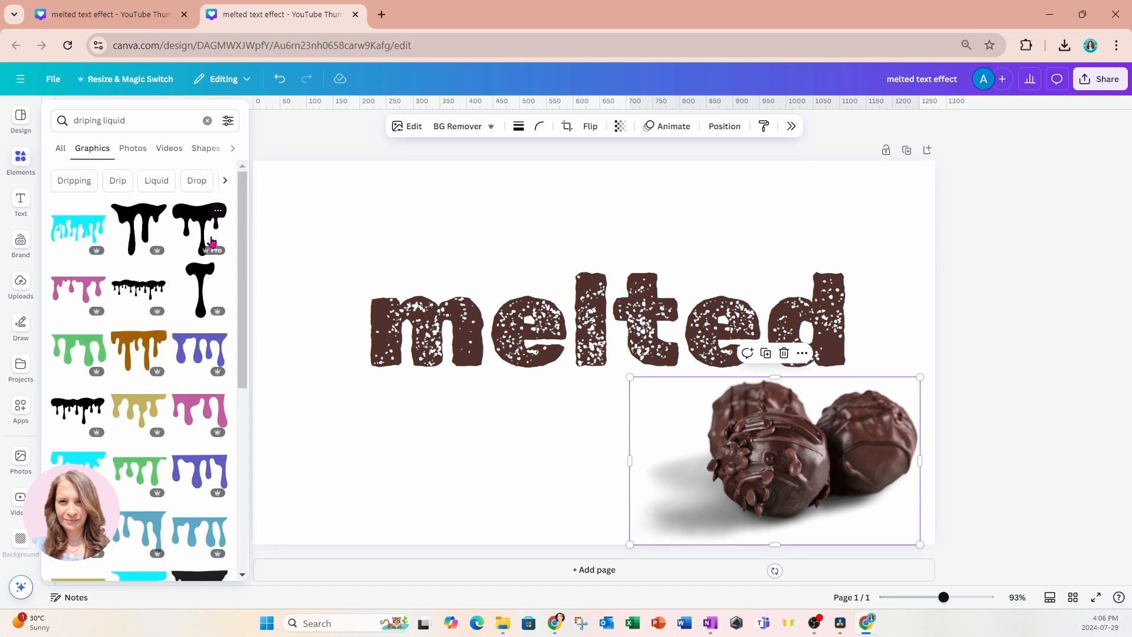
mouse_move(137, 225)
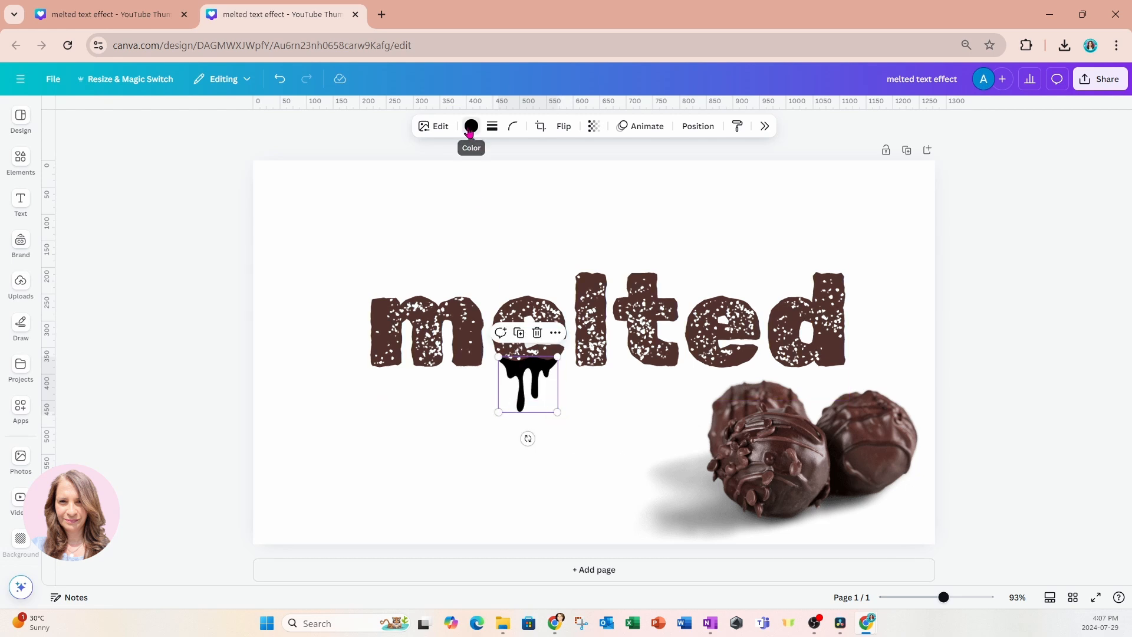
click(470, 126)
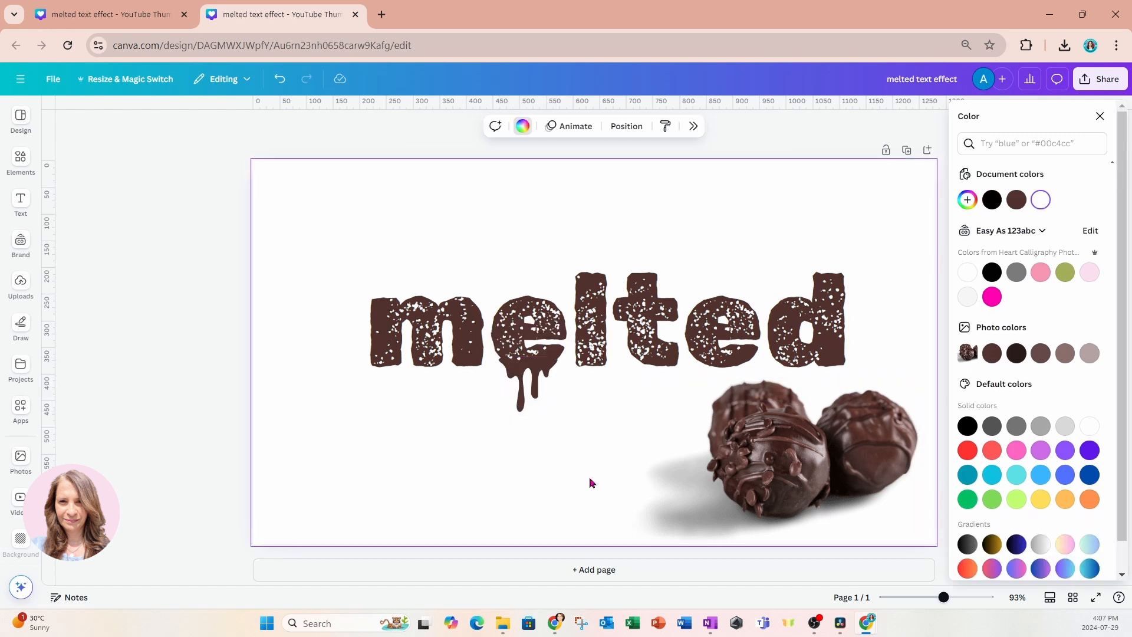
Add the wider cyan drip graphic and recolour it chocolate brown under the middle letters.
click(530, 391)
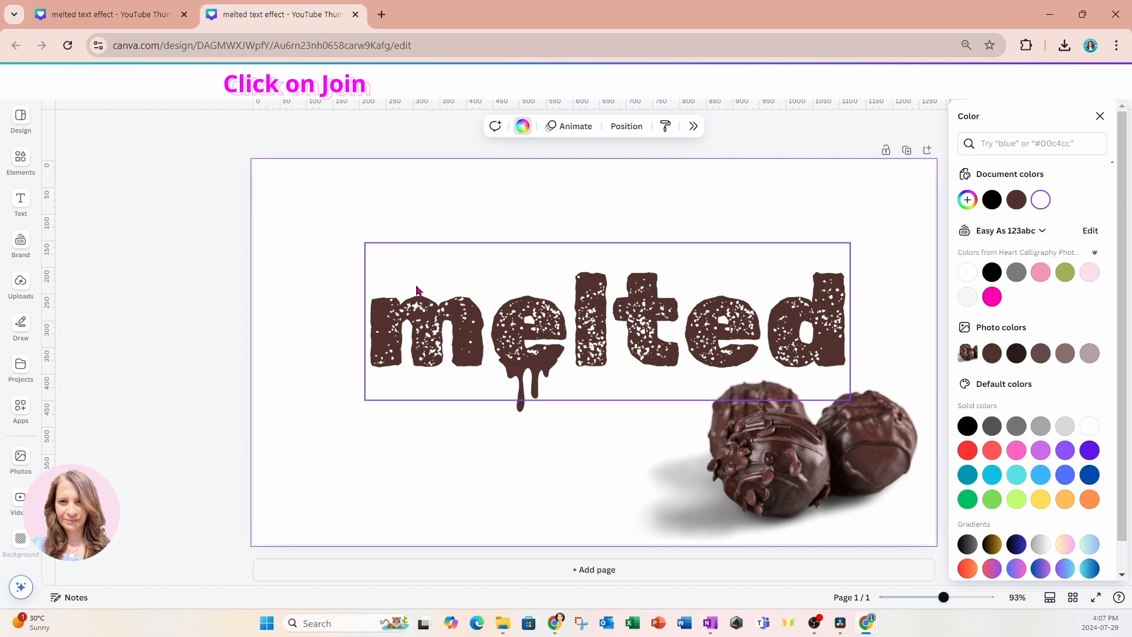
click(20, 161)
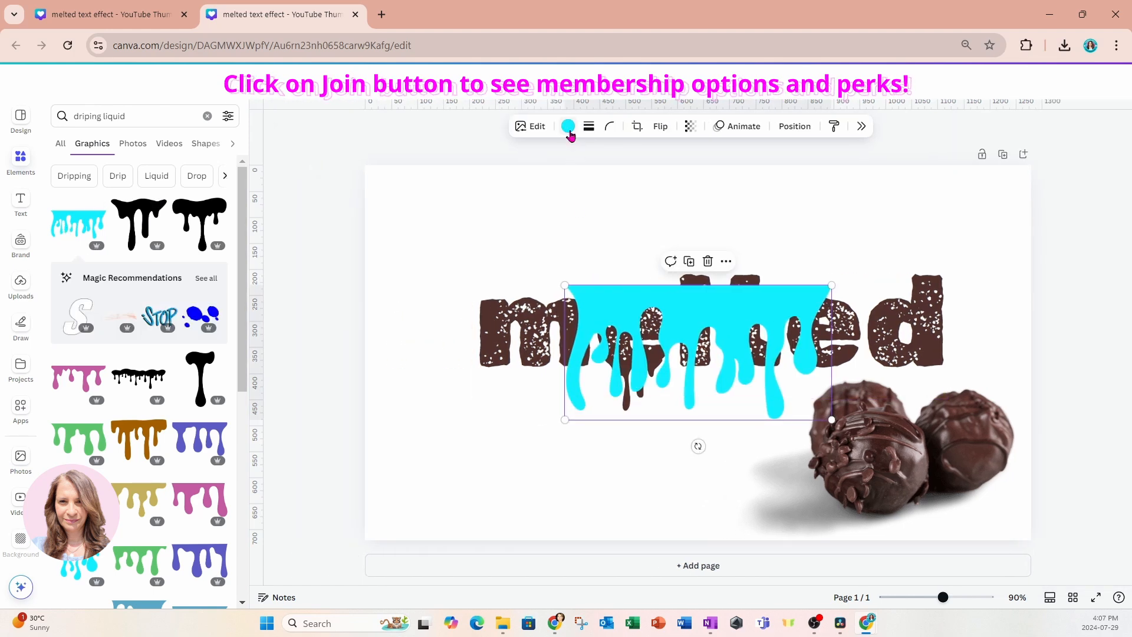
click(567, 126)
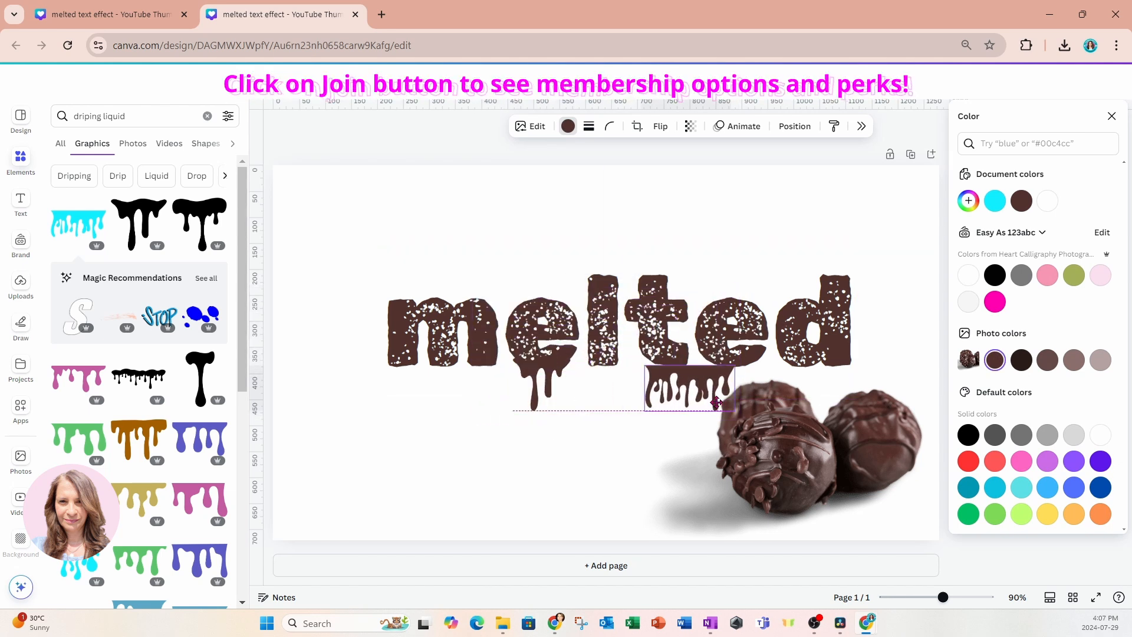
Crop the second drip to a narrow piece hanging under the 't'.
click(690, 390)
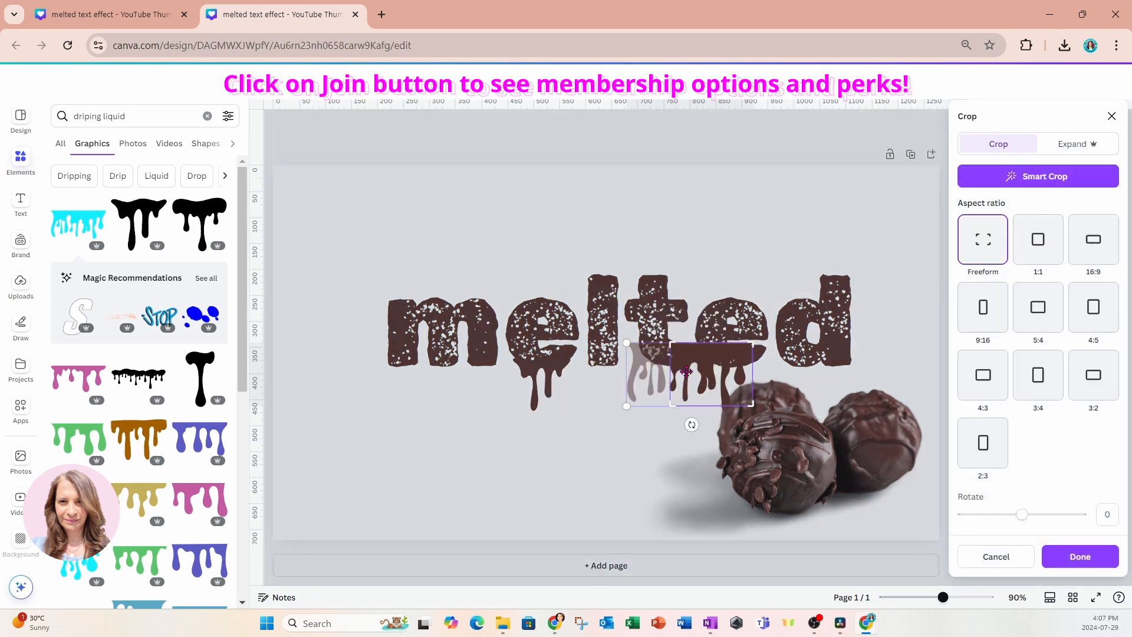
click(1079, 556)
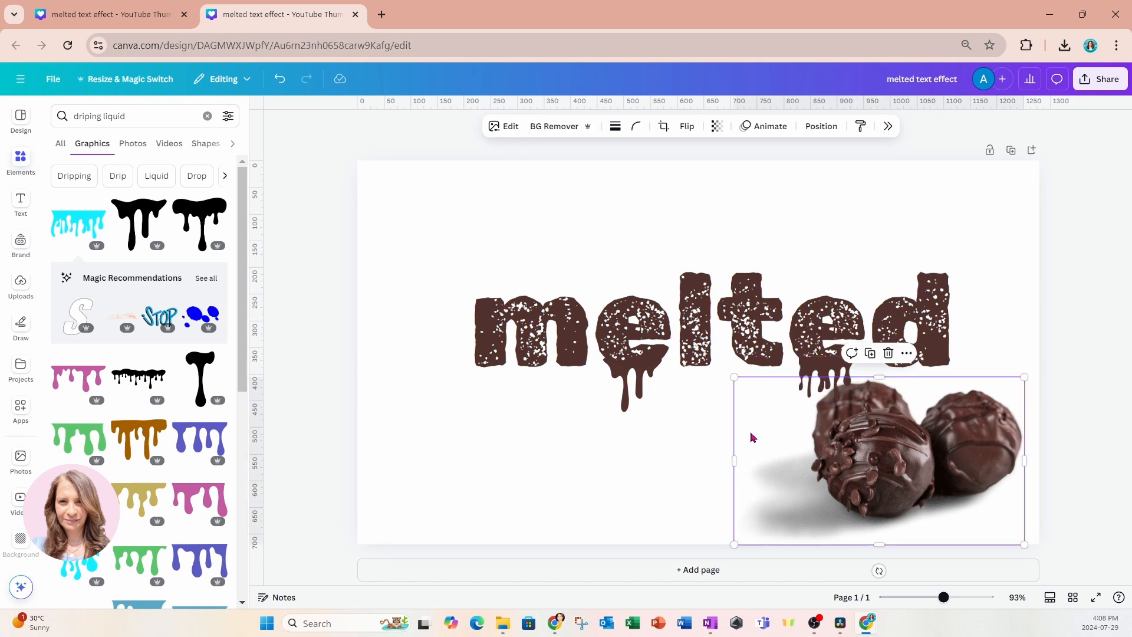
Shrink the truffle photo and tuck it into the bottom-right corner.
click(728, 379)
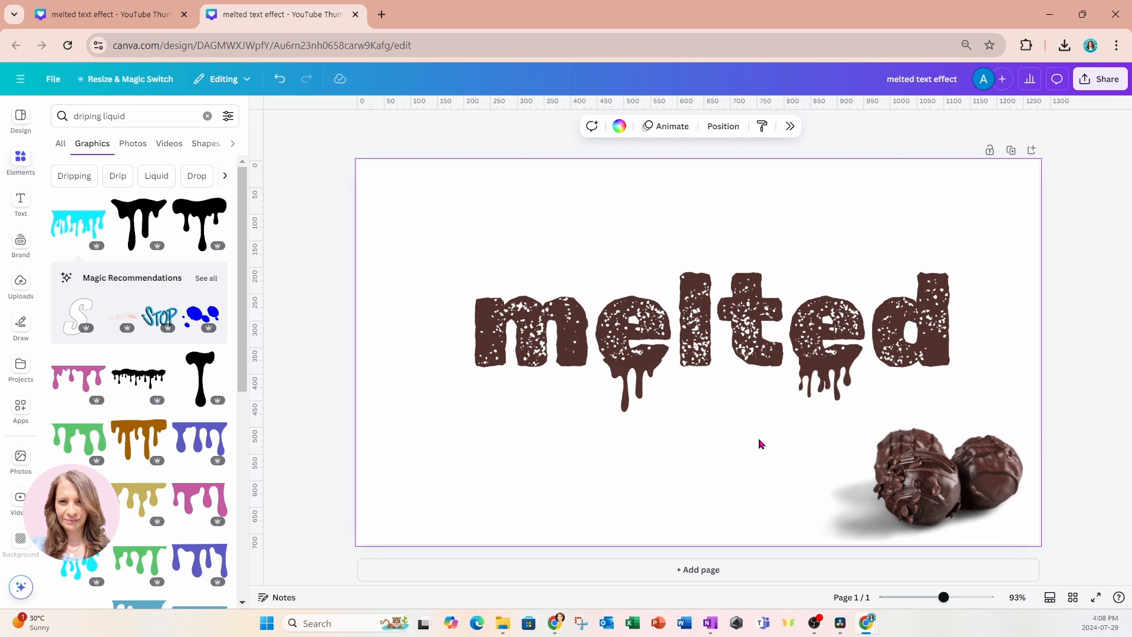
mouse_move(383, 204)
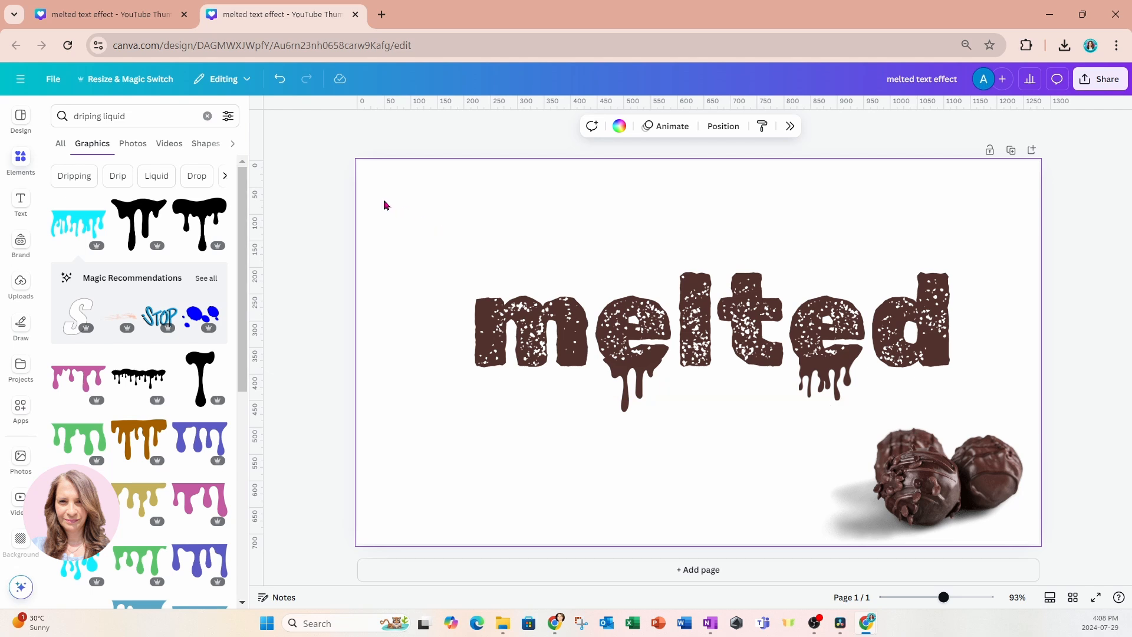
mouse_move(414, 405)
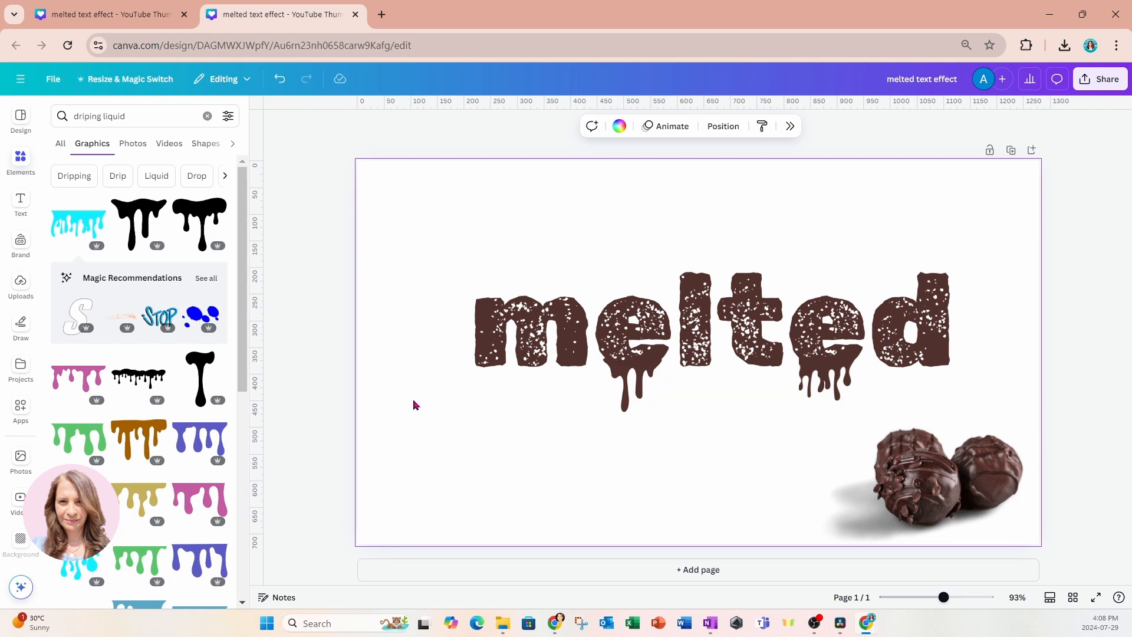
mouse_move(433, 453)
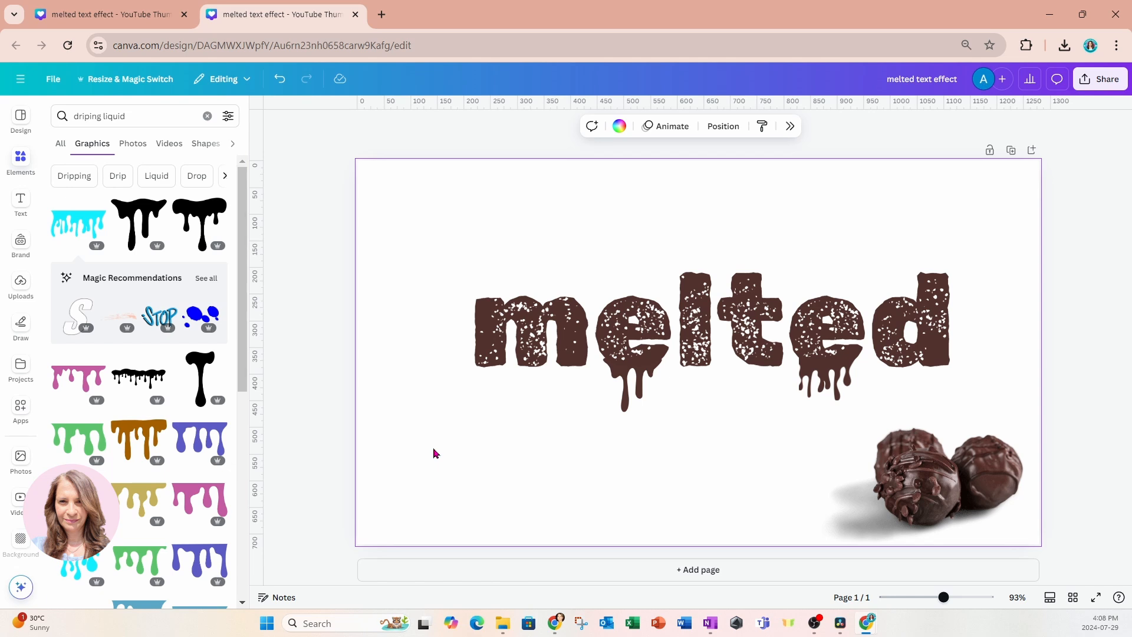
mouse_move(759, 445)
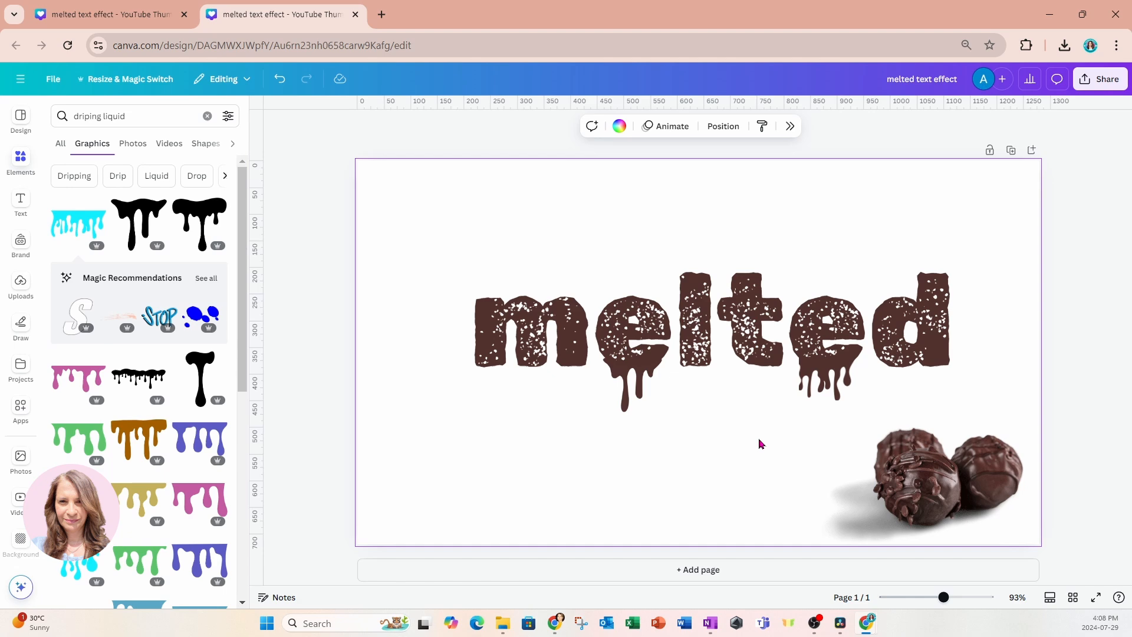